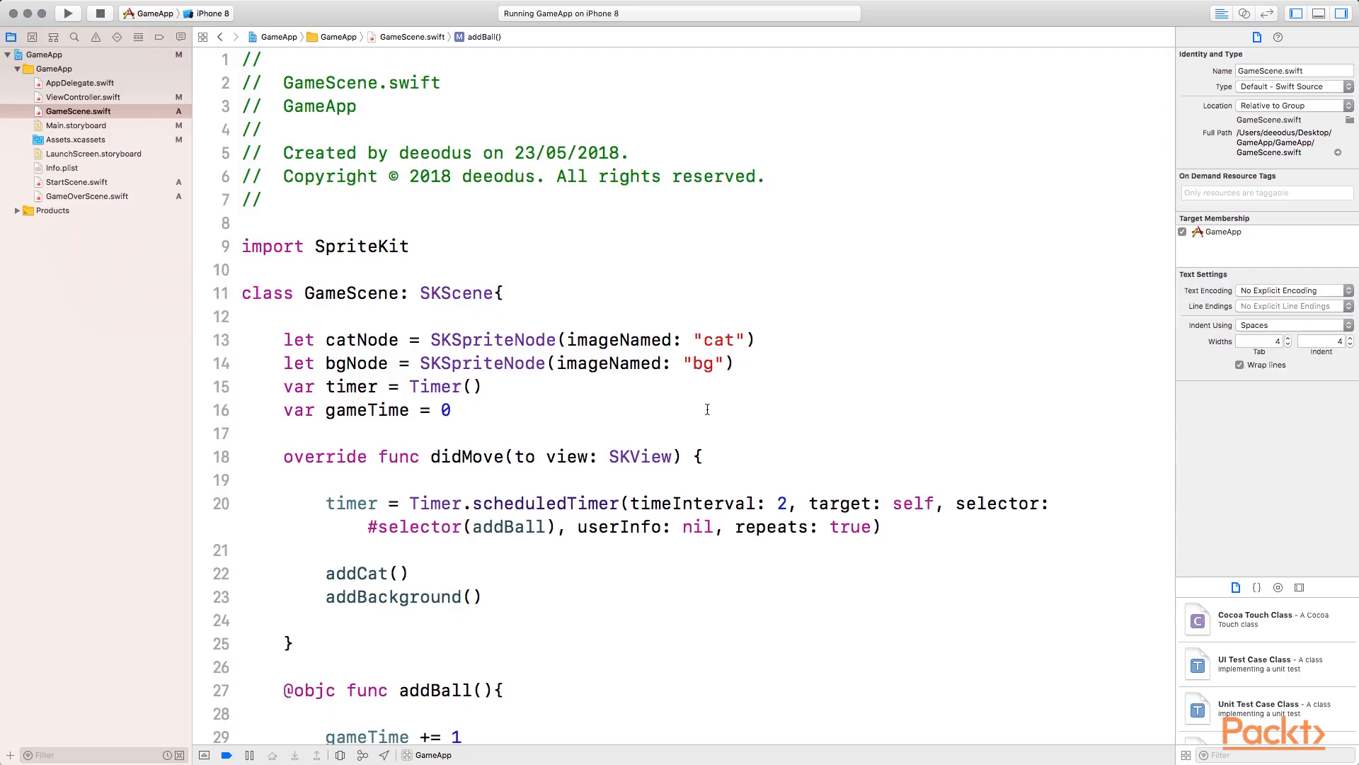
# Stop the running GameApp and add a blank line after the gameTime increment in addBall.
pyautogui.click(68, 12)
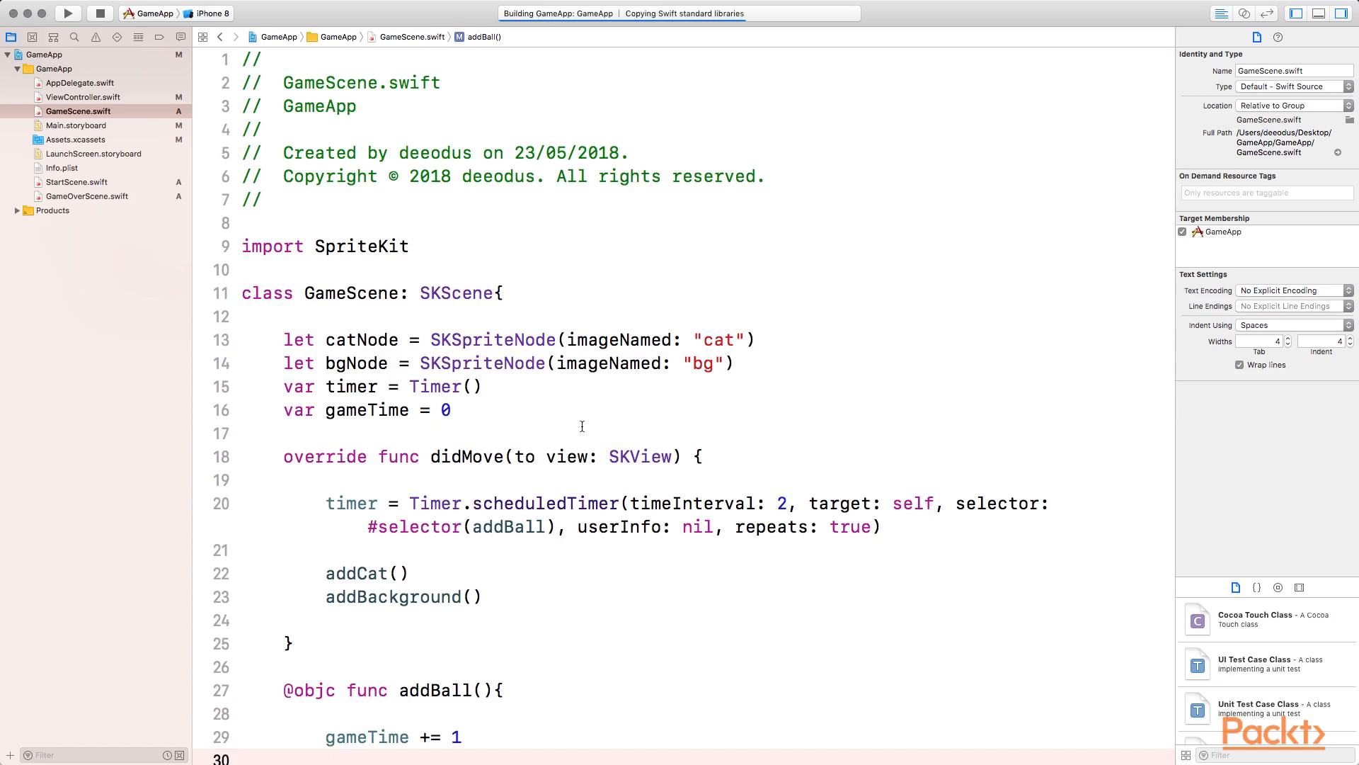
pyautogui.click(68, 12)
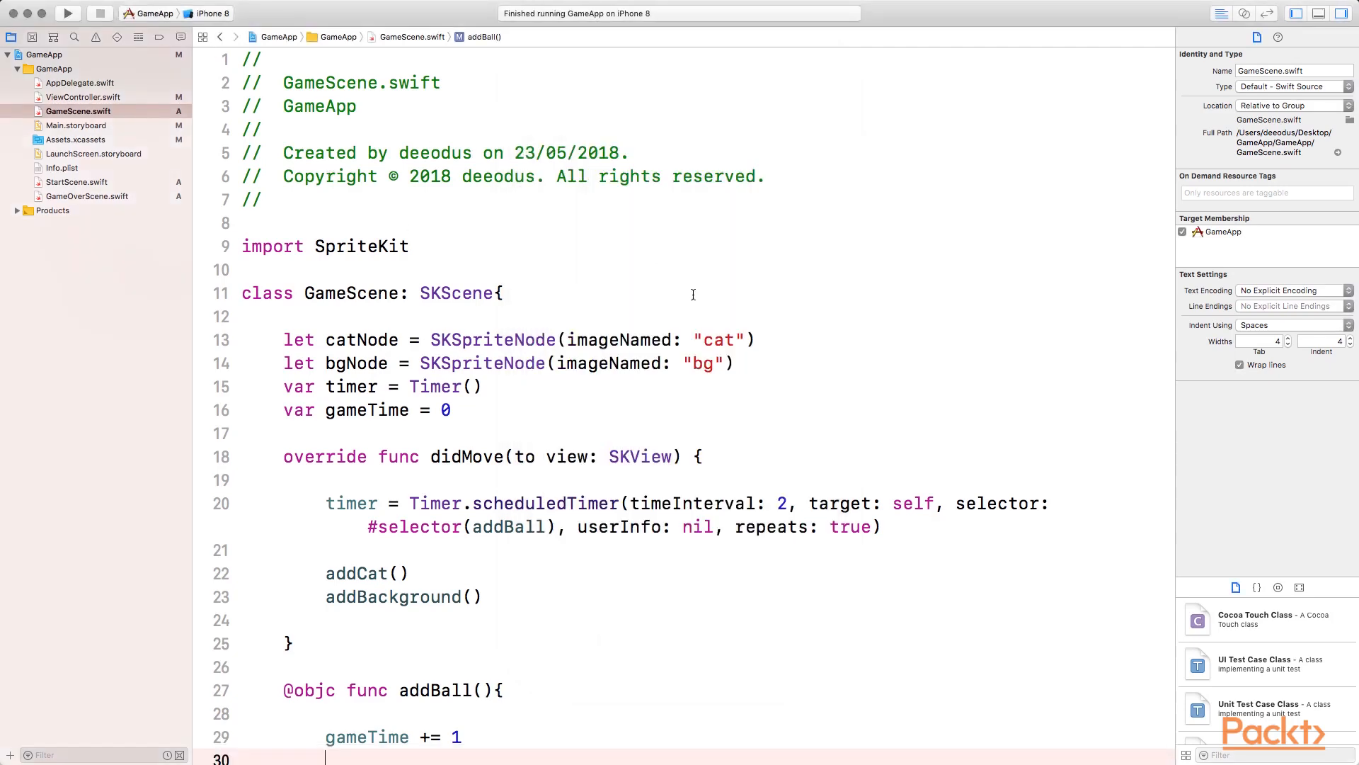
# Write ball.physicsBody = SKPhysicsBody(circleOfRadius: ball.size.width/2) in addBall.
pyautogui.scroll(-3)
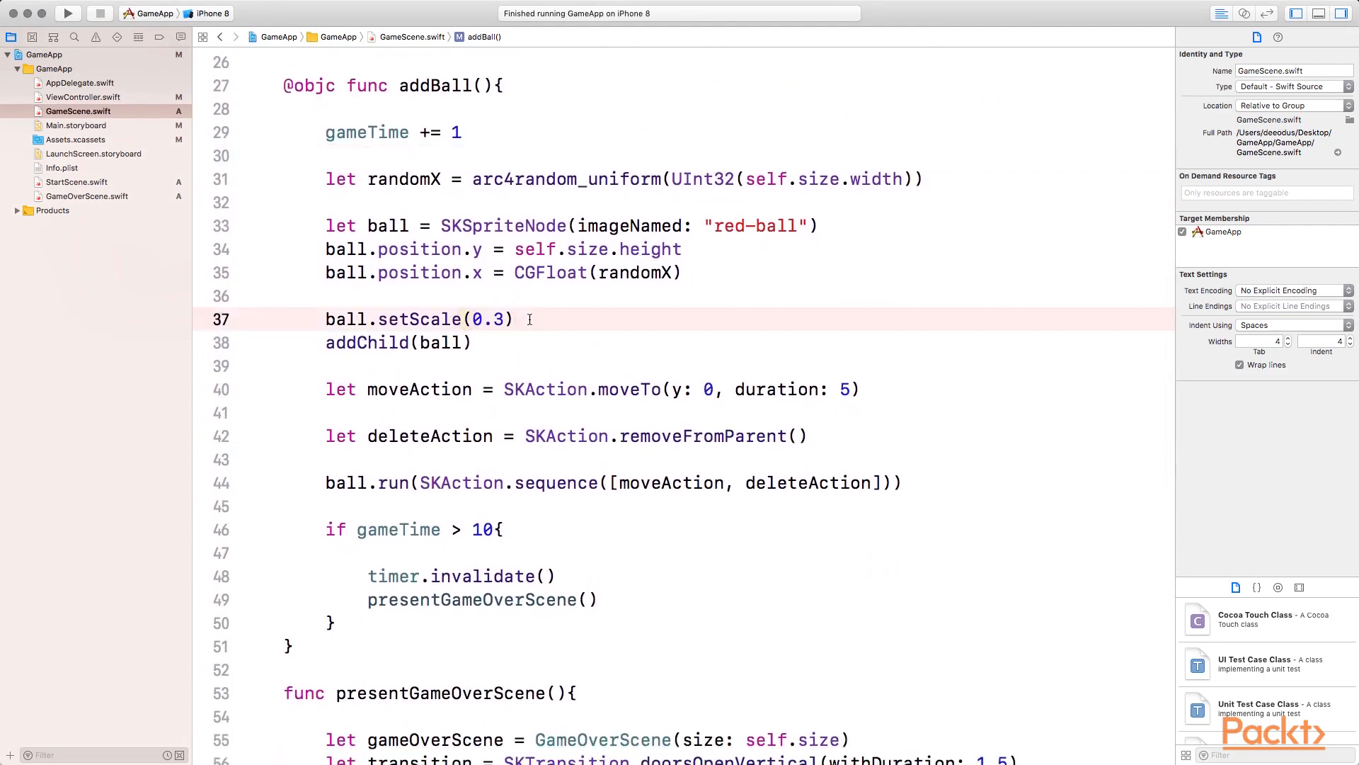
pyautogui.write('ball.physicsBody')
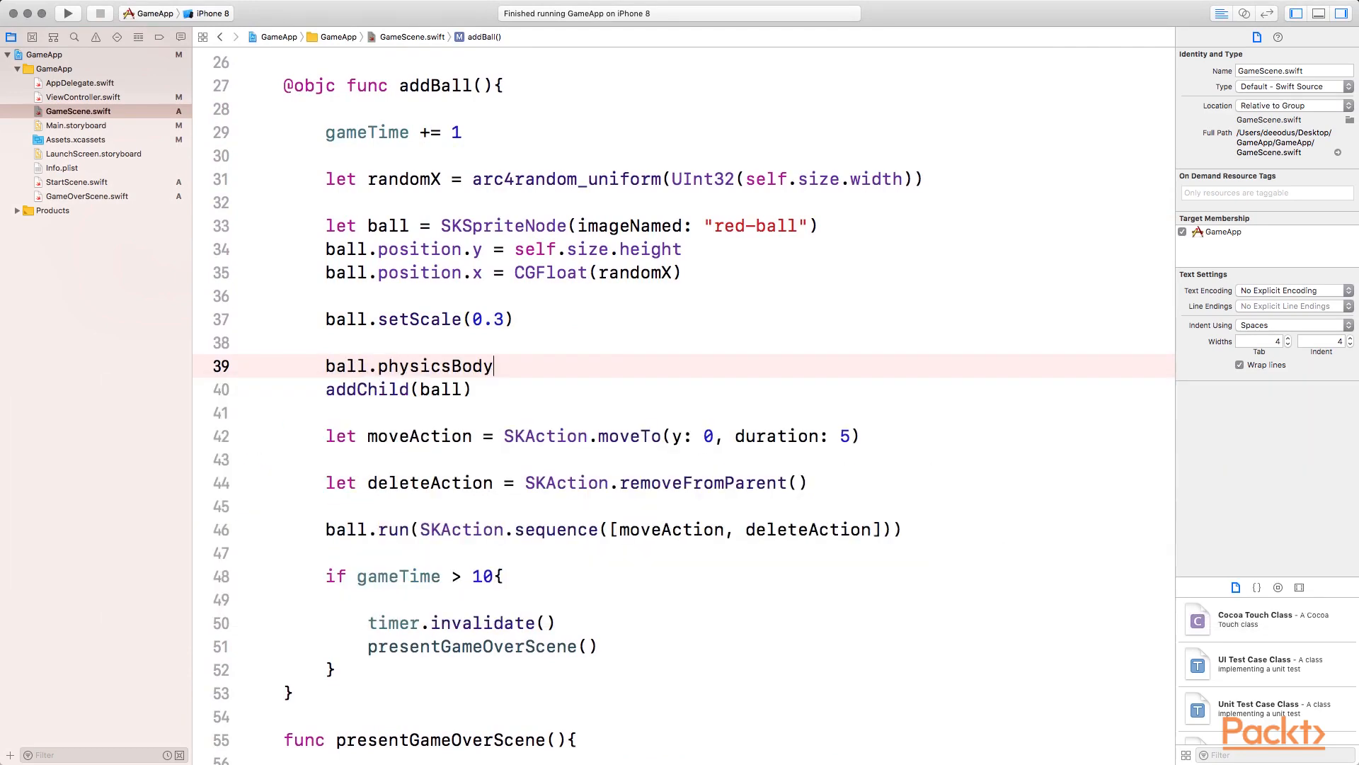
pyautogui.write('= sk')
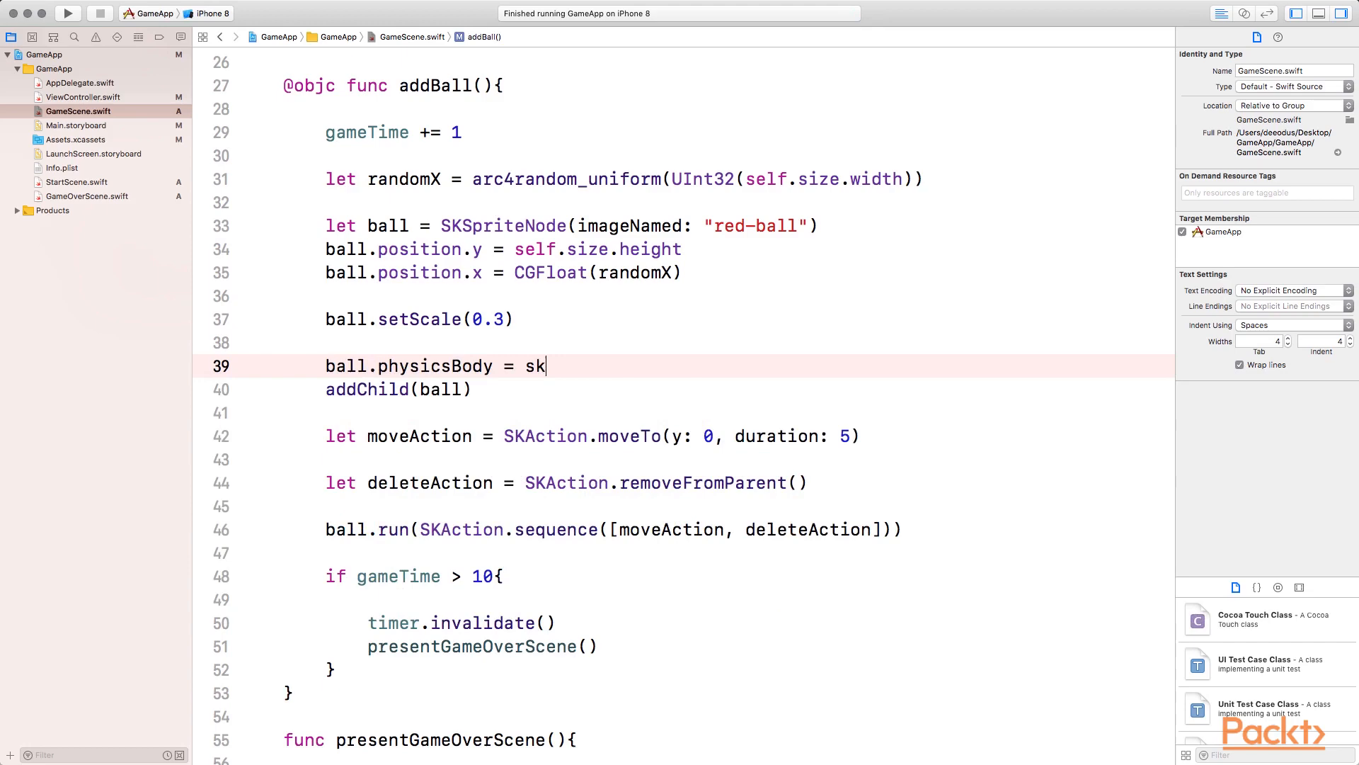
pyautogui.write('ph')
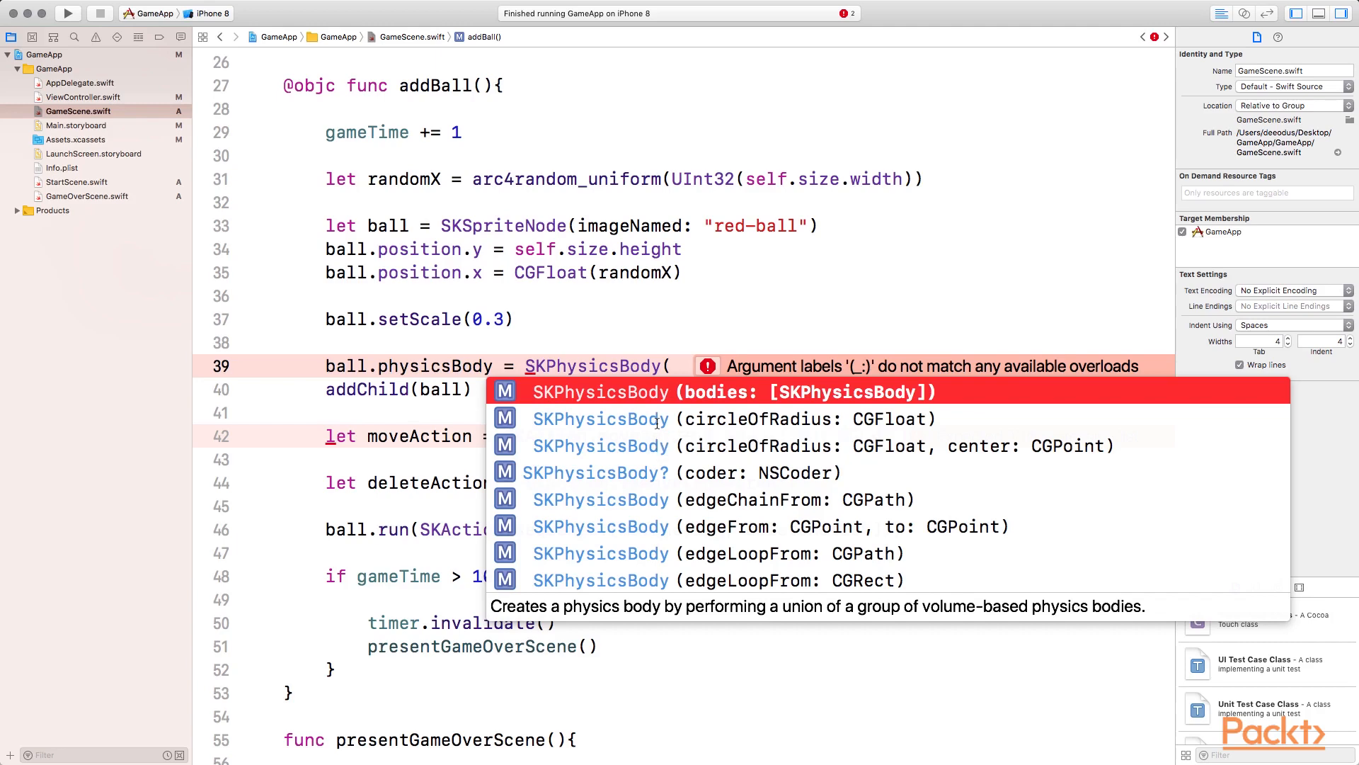
pyautogui.click(737, 417)
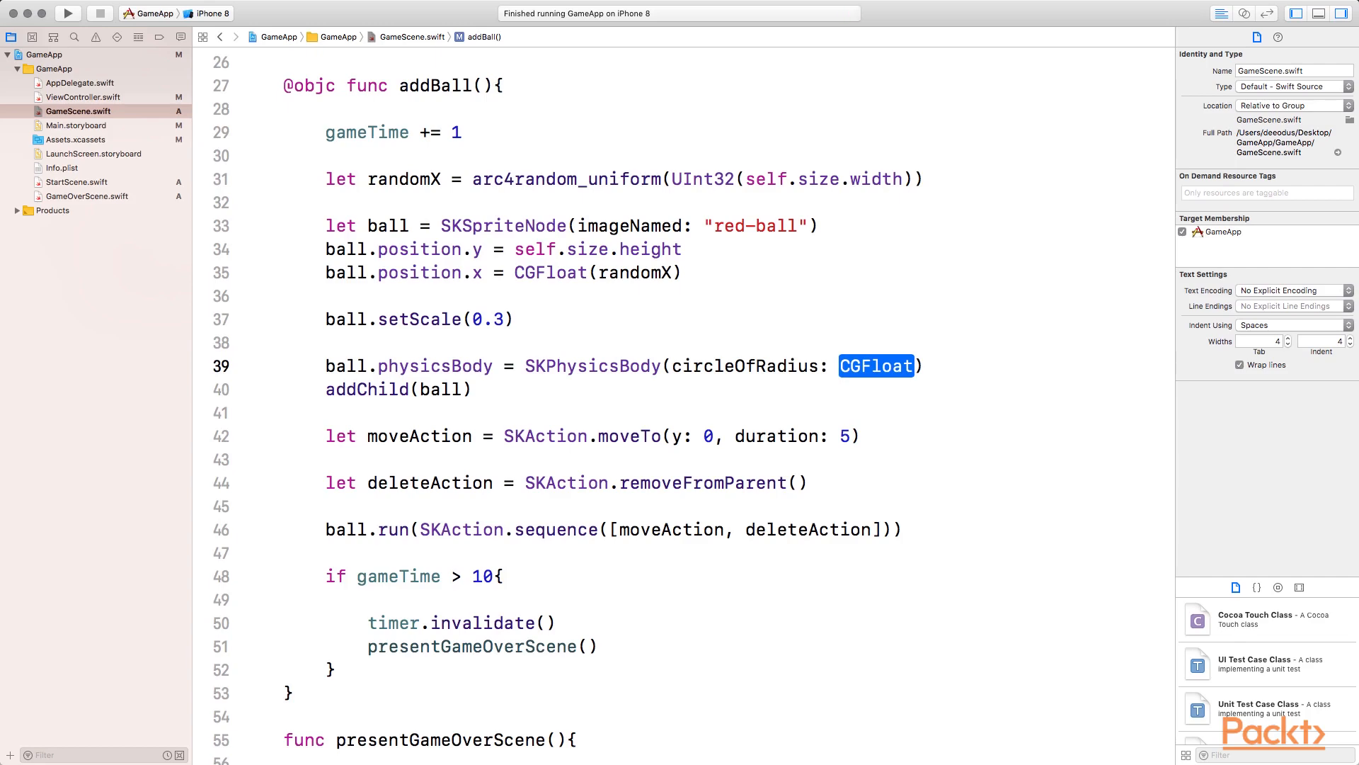
pyautogui.write('ball')
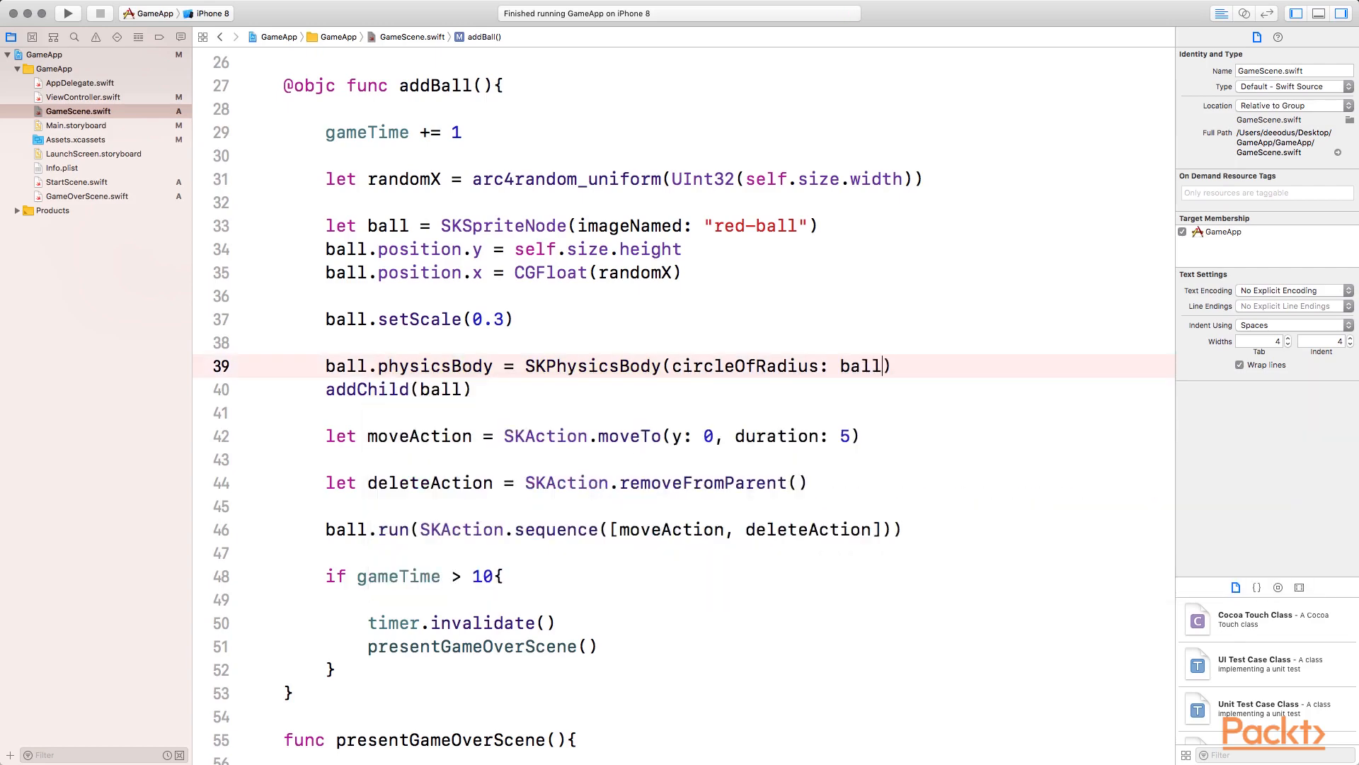
pyautogui.write('.size.width/2')
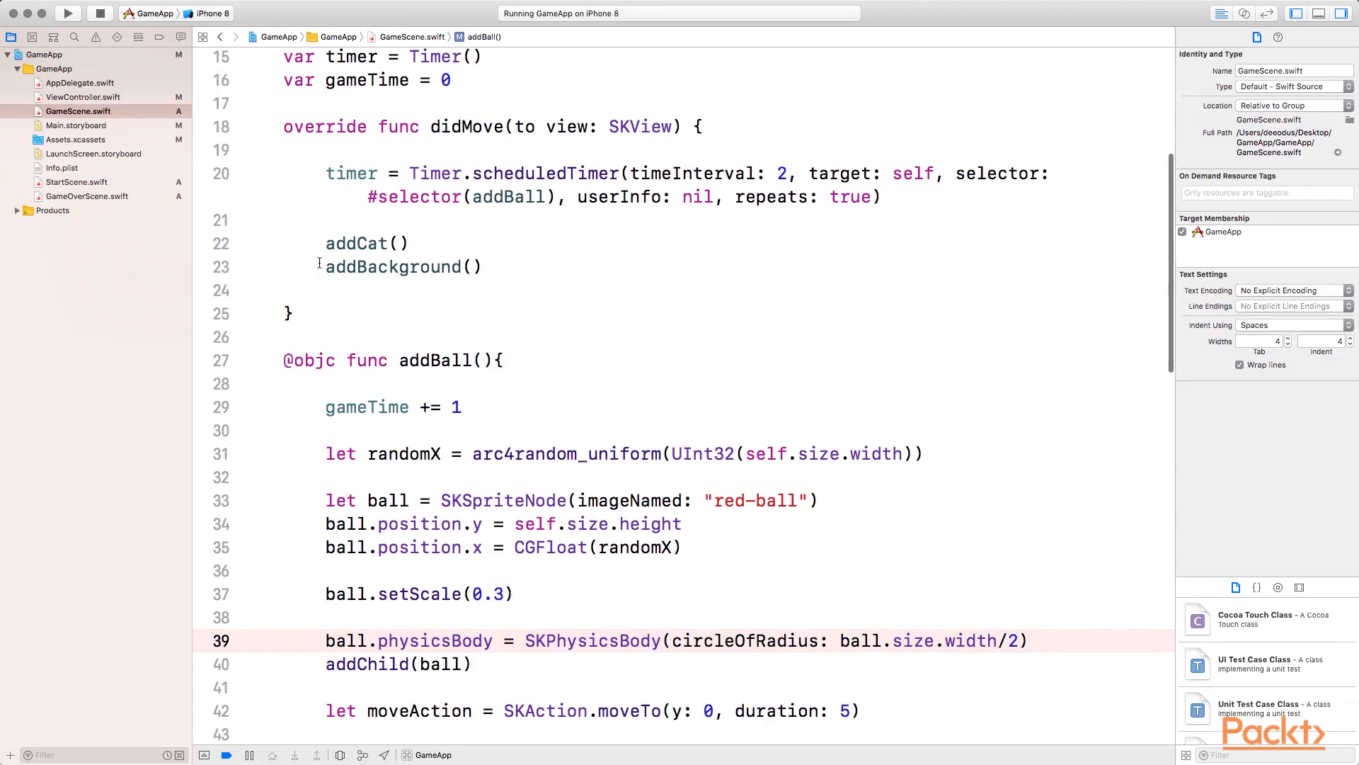
# Comment out addBackground() in didMove, then rerun GameApp and tap Start Game in the simulator.
pyautogui.write('//')
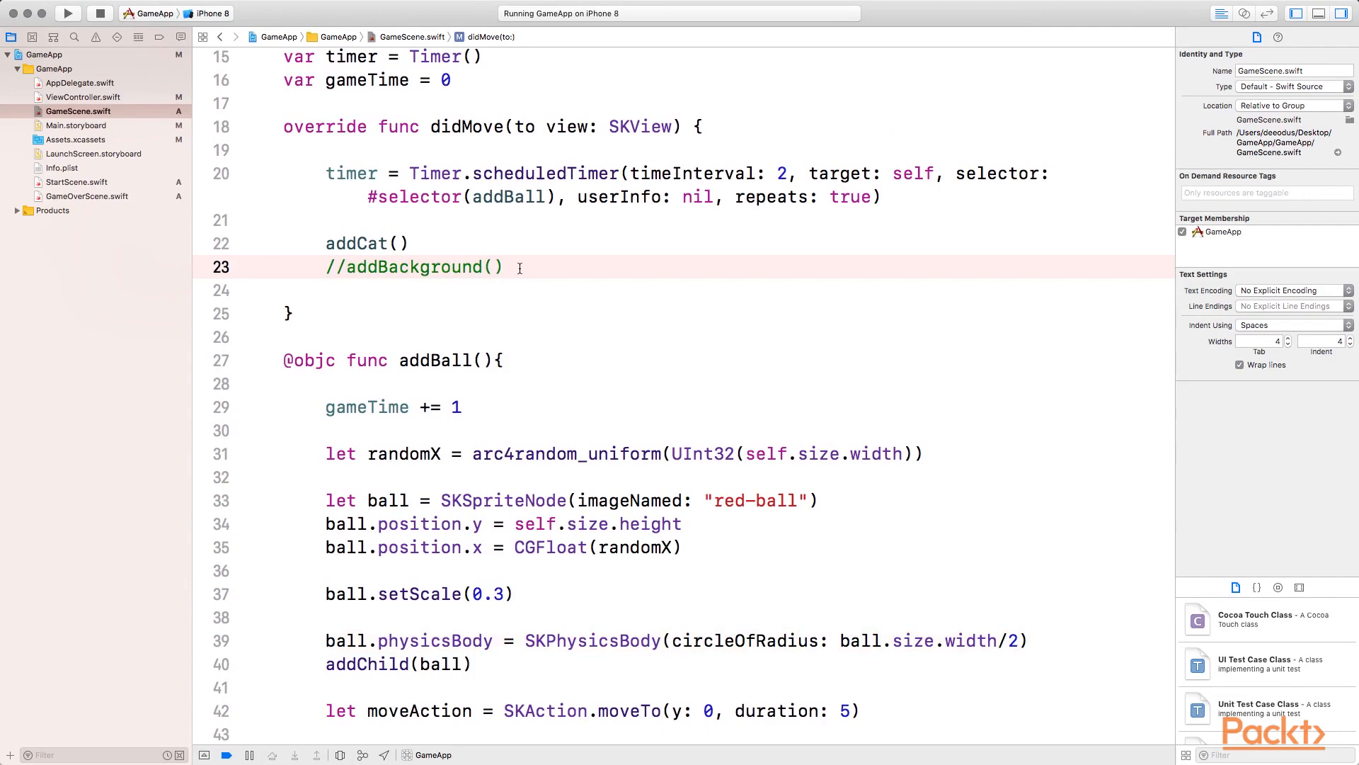
pyautogui.moveTo(960, 686)
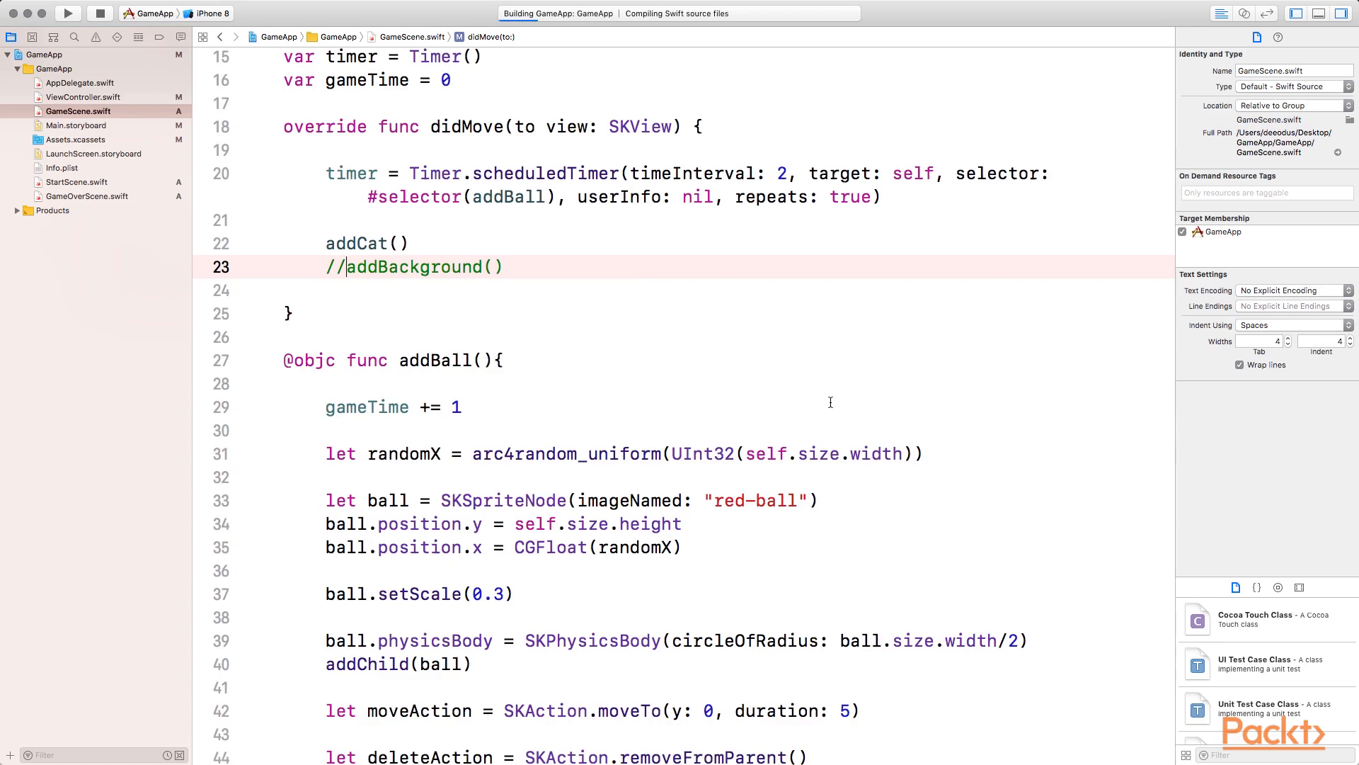
pyautogui.click(68, 13)
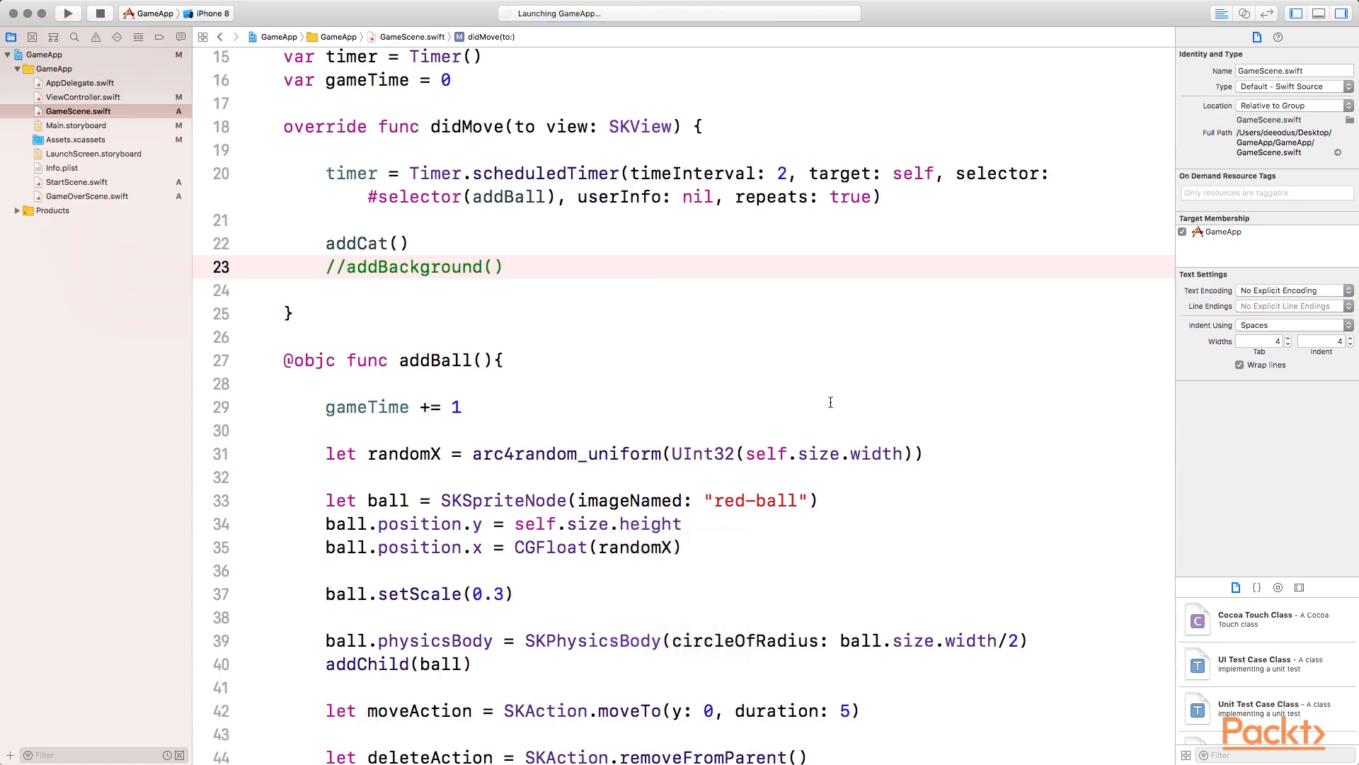
pyautogui.click(68, 13)
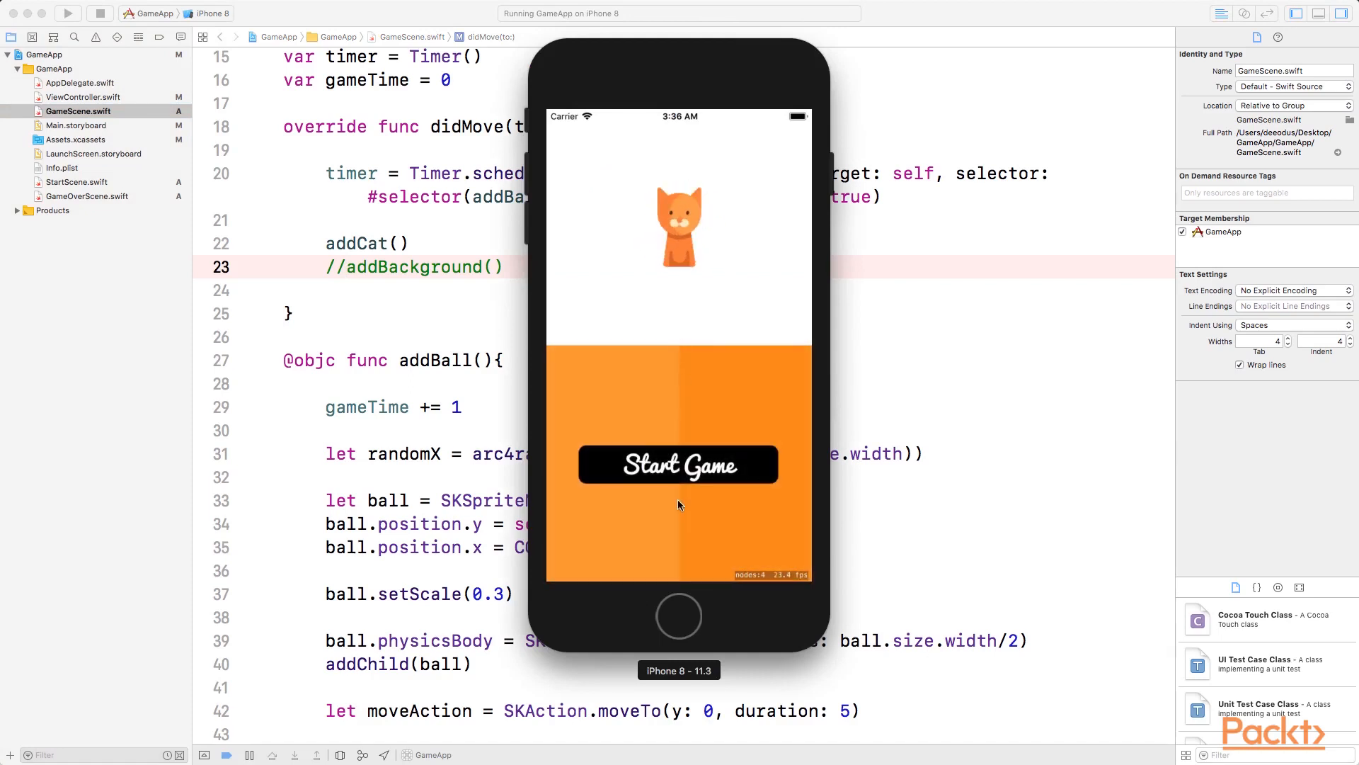
pyautogui.click(679, 463)
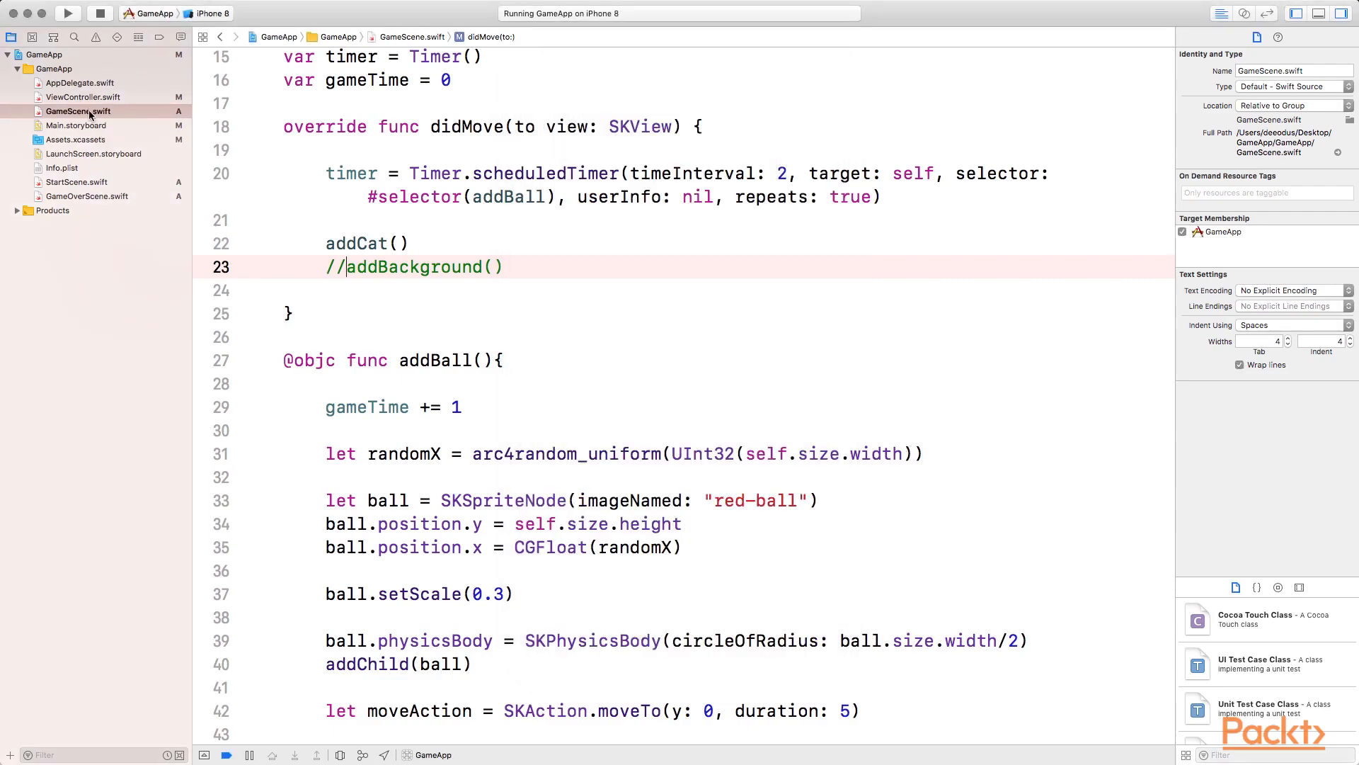
# Set skView.showsPhysics = true in ViewController, run the game, and reopen GameScene.swift.
pyautogui.click(84, 96)
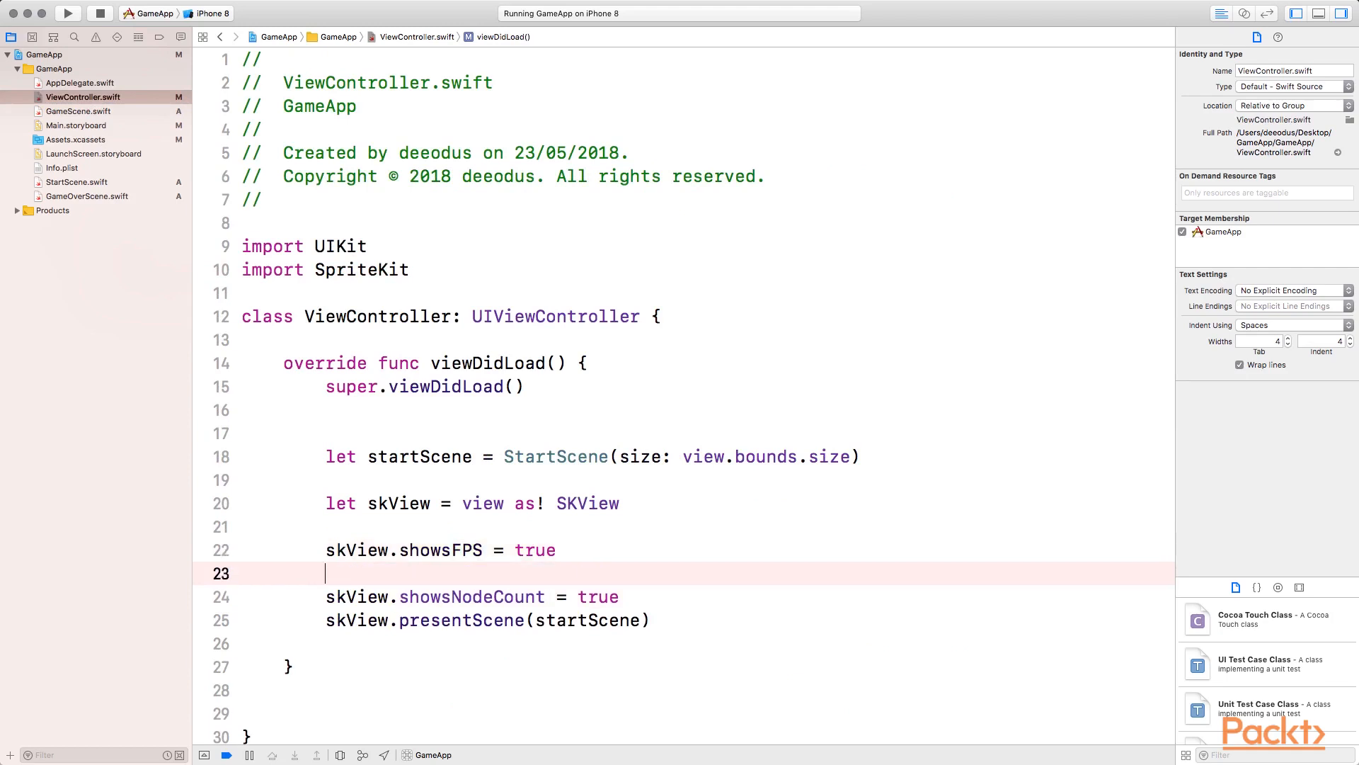
pyautogui.write('skView.')
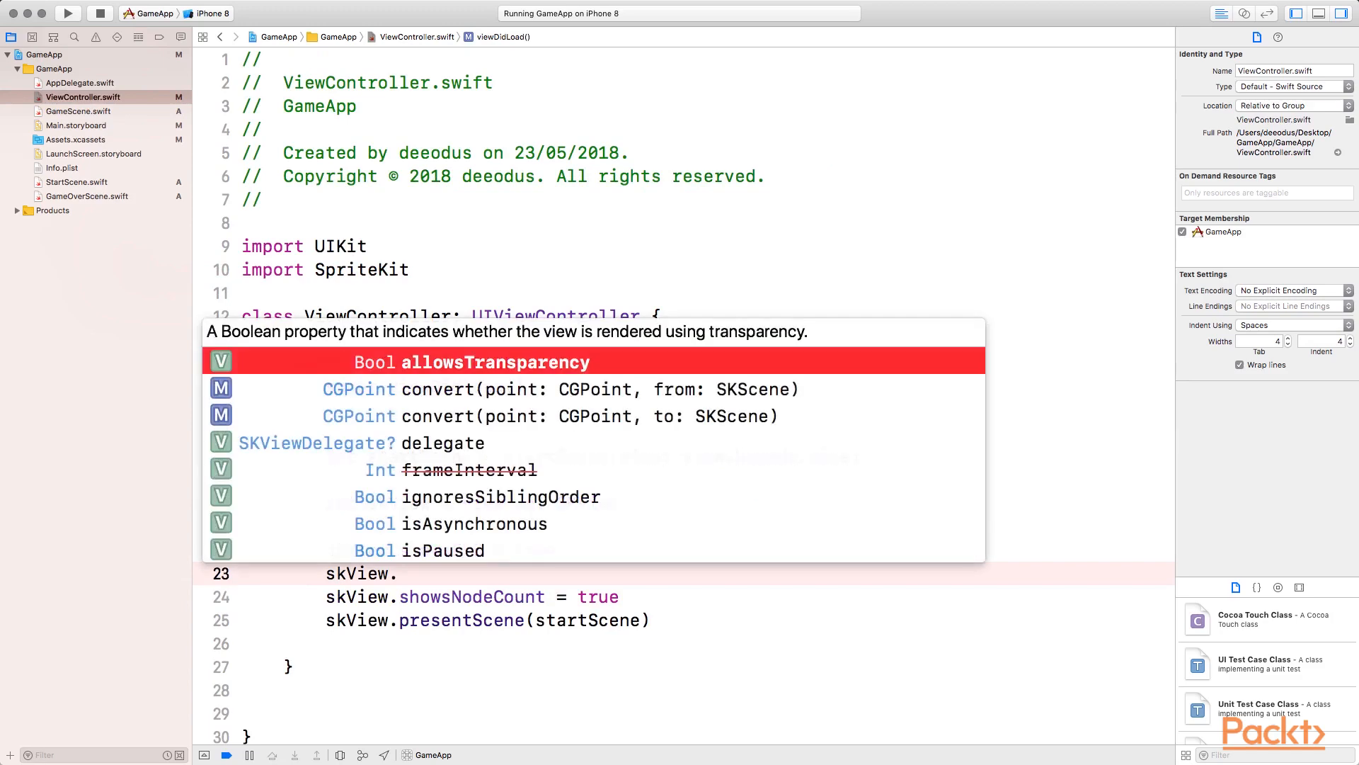
pyautogui.write('sh')
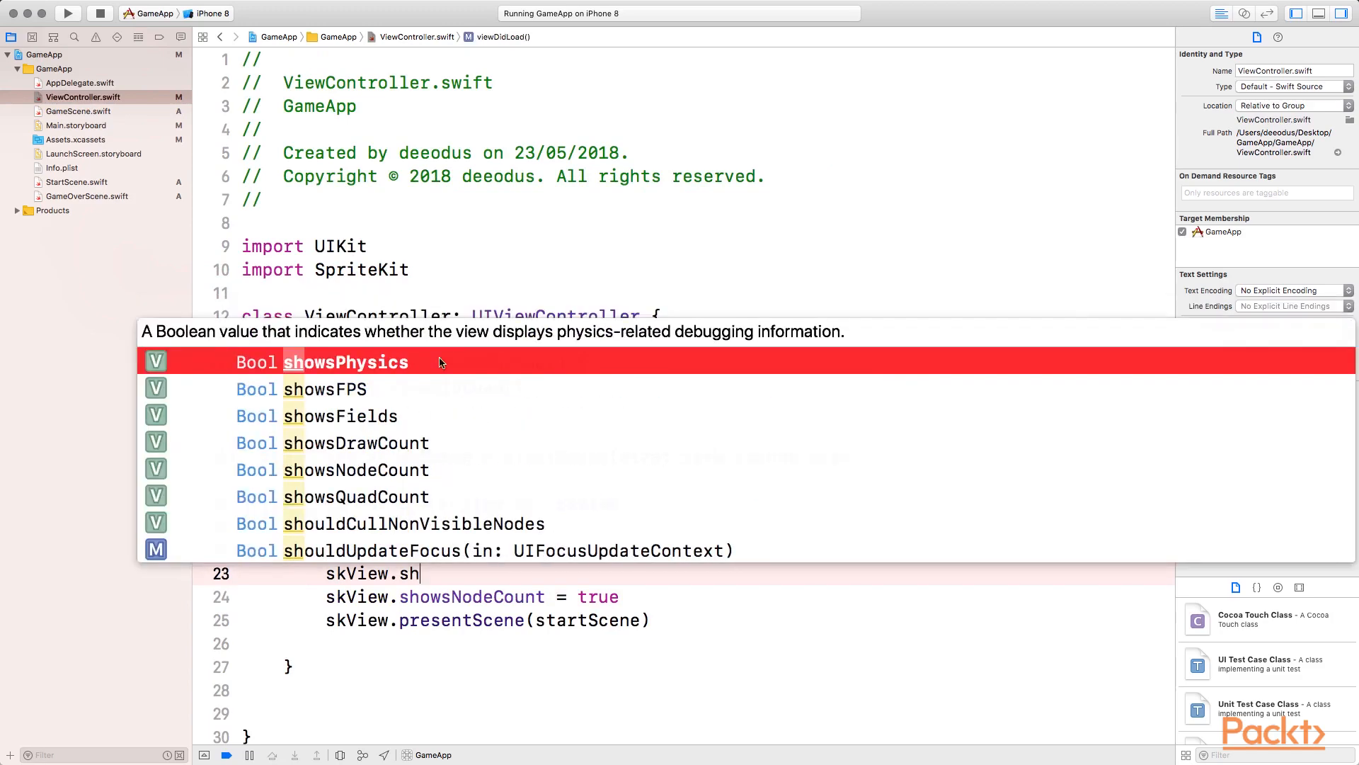
pyautogui.click(345, 361)
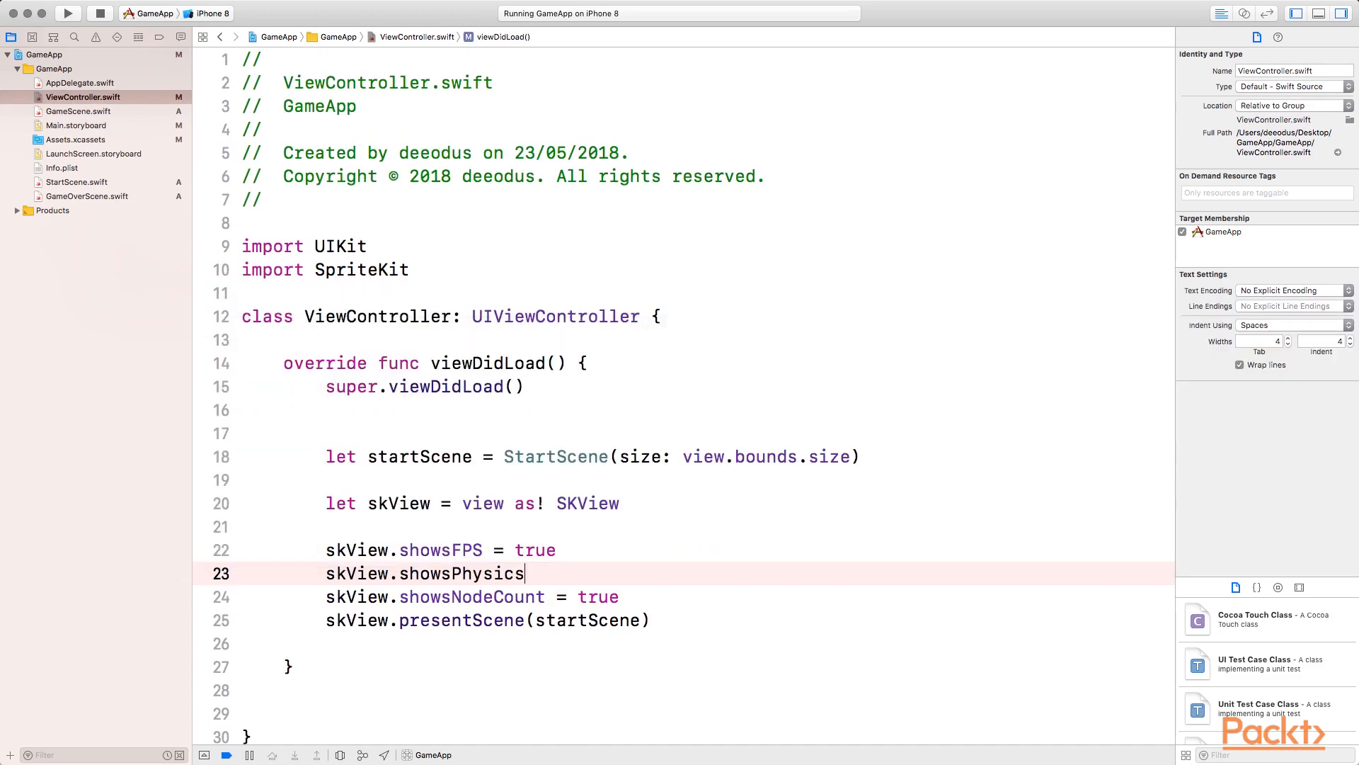
pyautogui.write('= true')
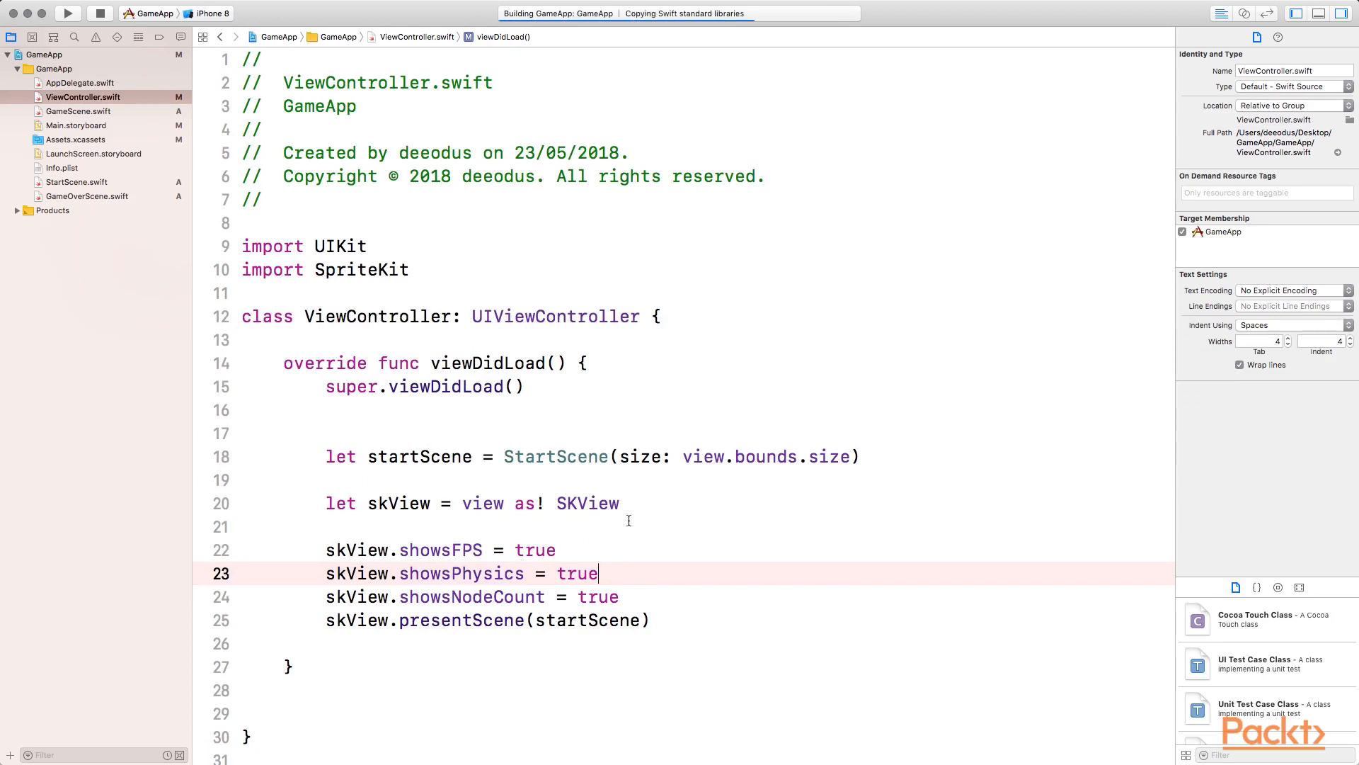
pyautogui.click(68, 13)
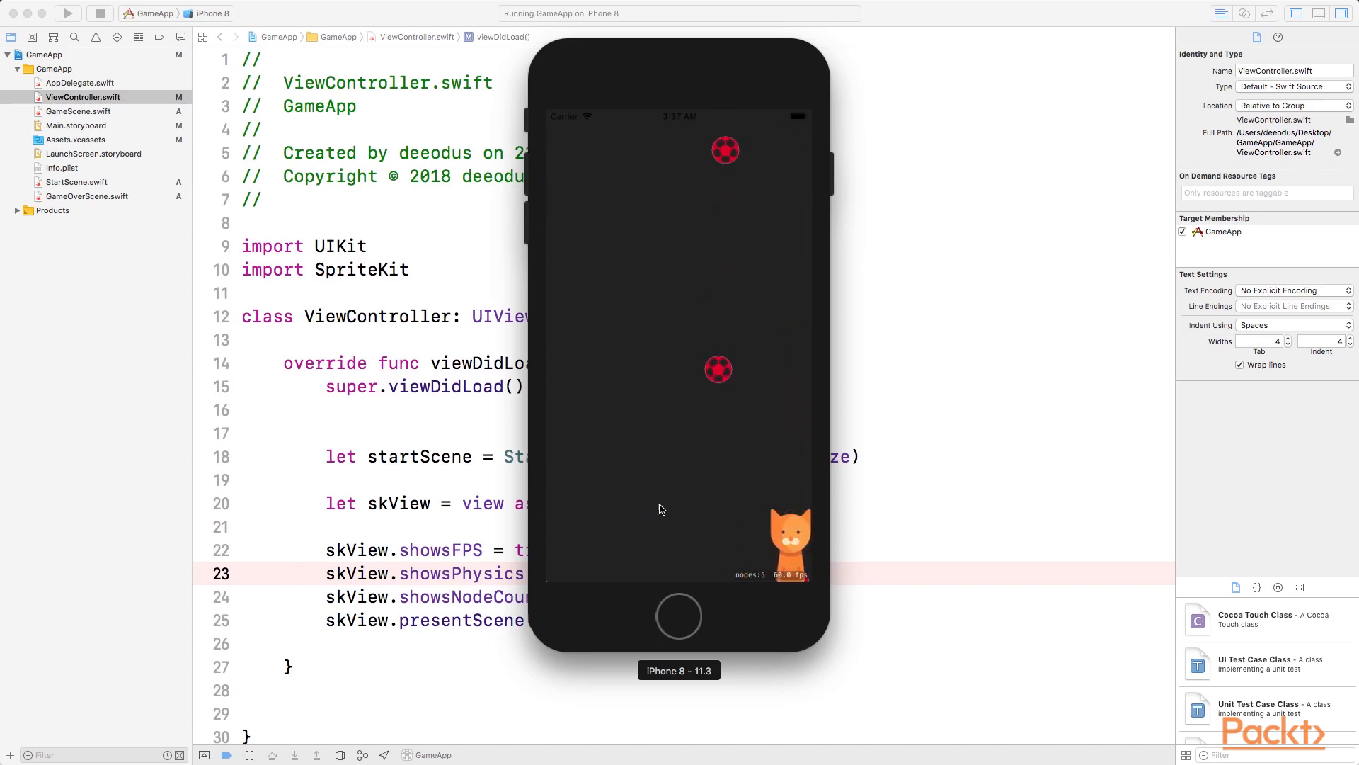
pyautogui.click(78, 111)
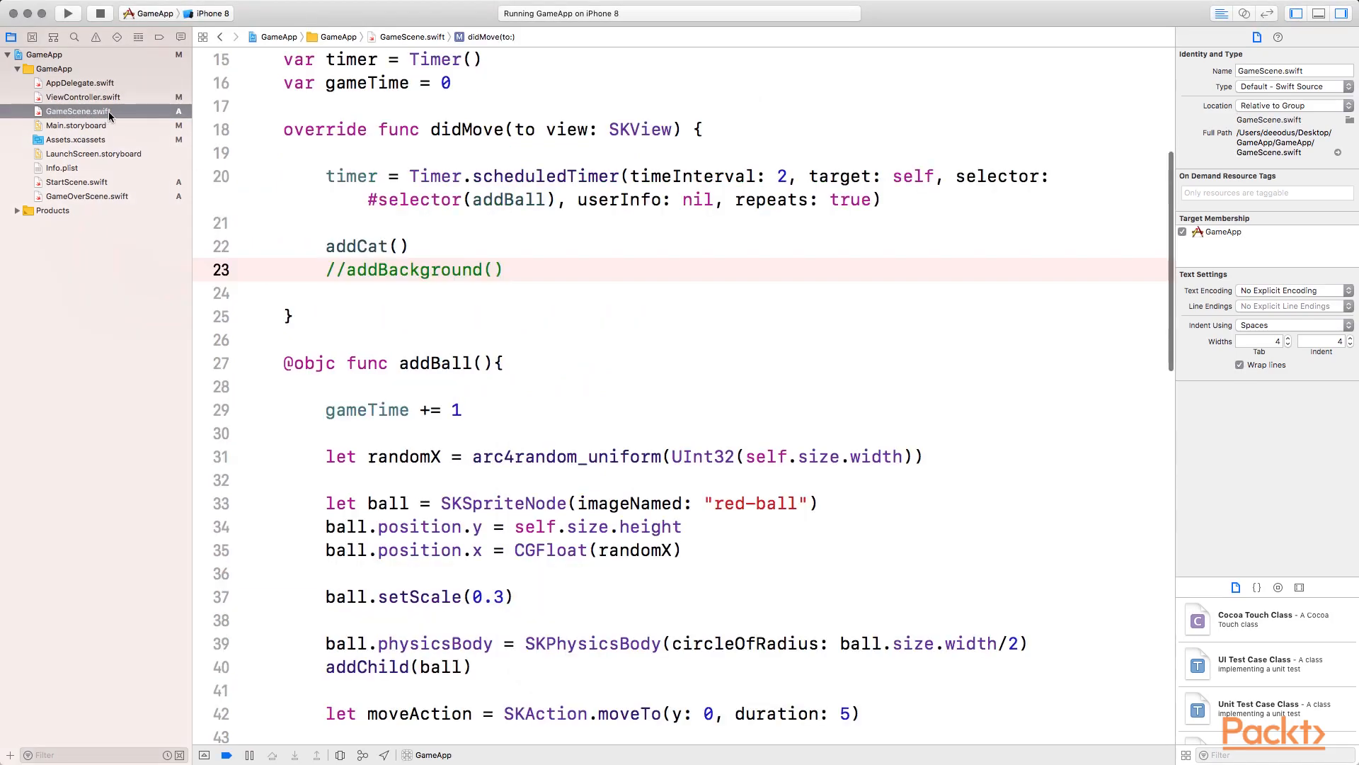
# Change the ball radius to ball.size.width/2 + 5 and relaunch the game in the simulator.
pyautogui.scroll(-3)
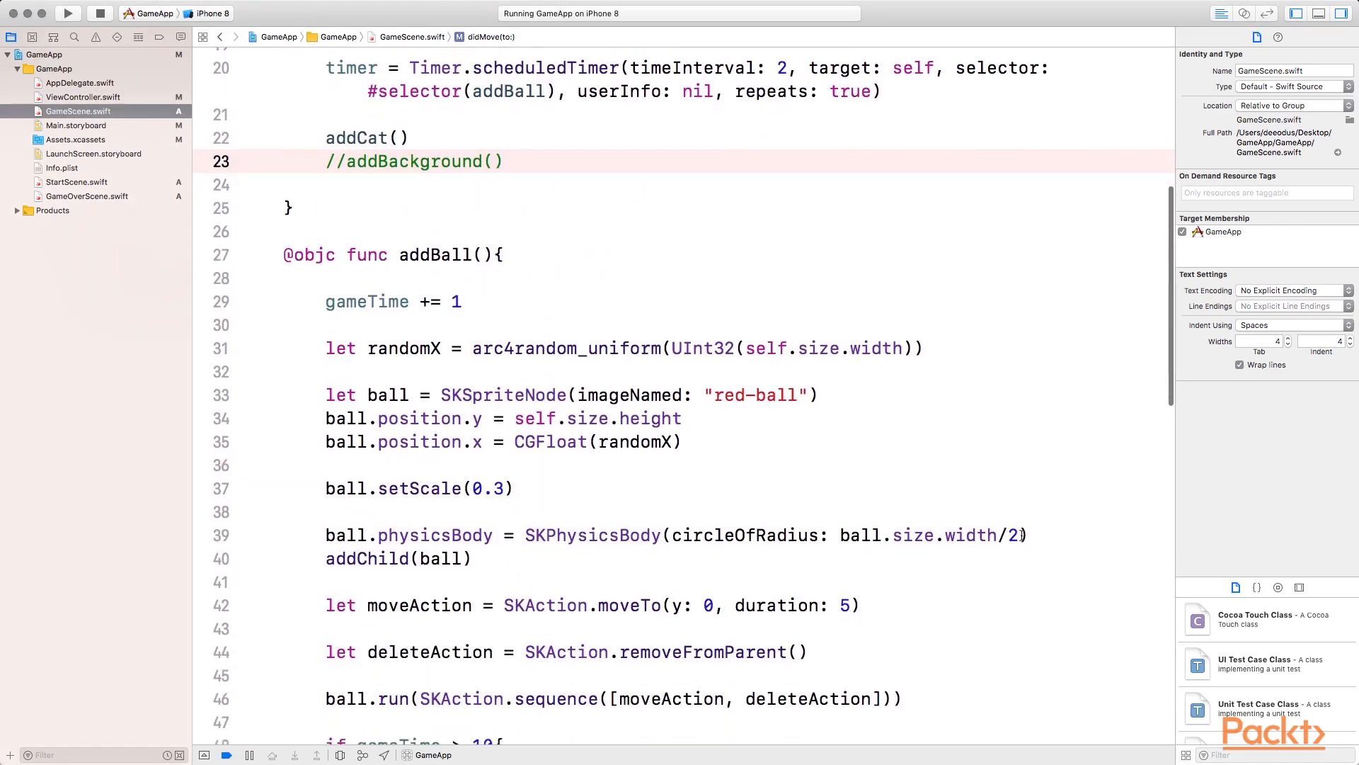
pyautogui.write('+ 5')
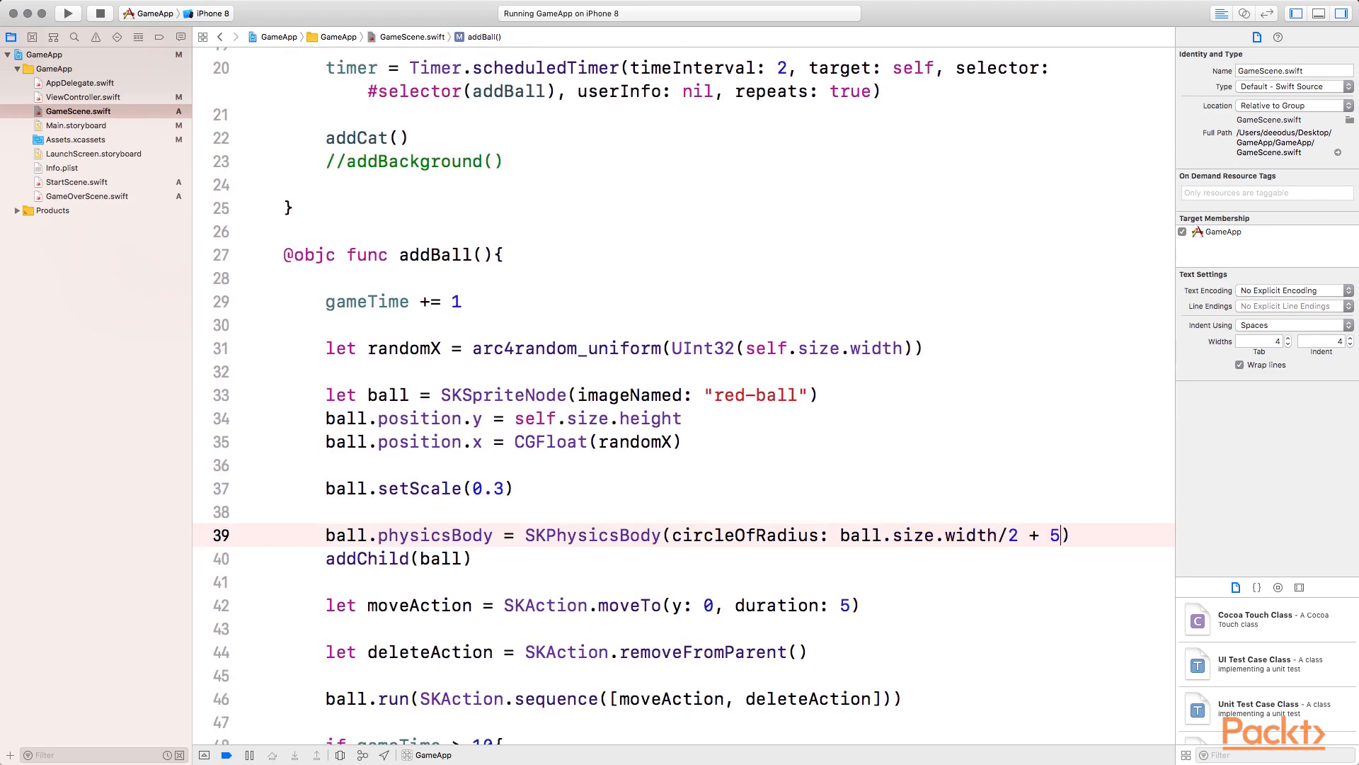
pyautogui.click(68, 12)
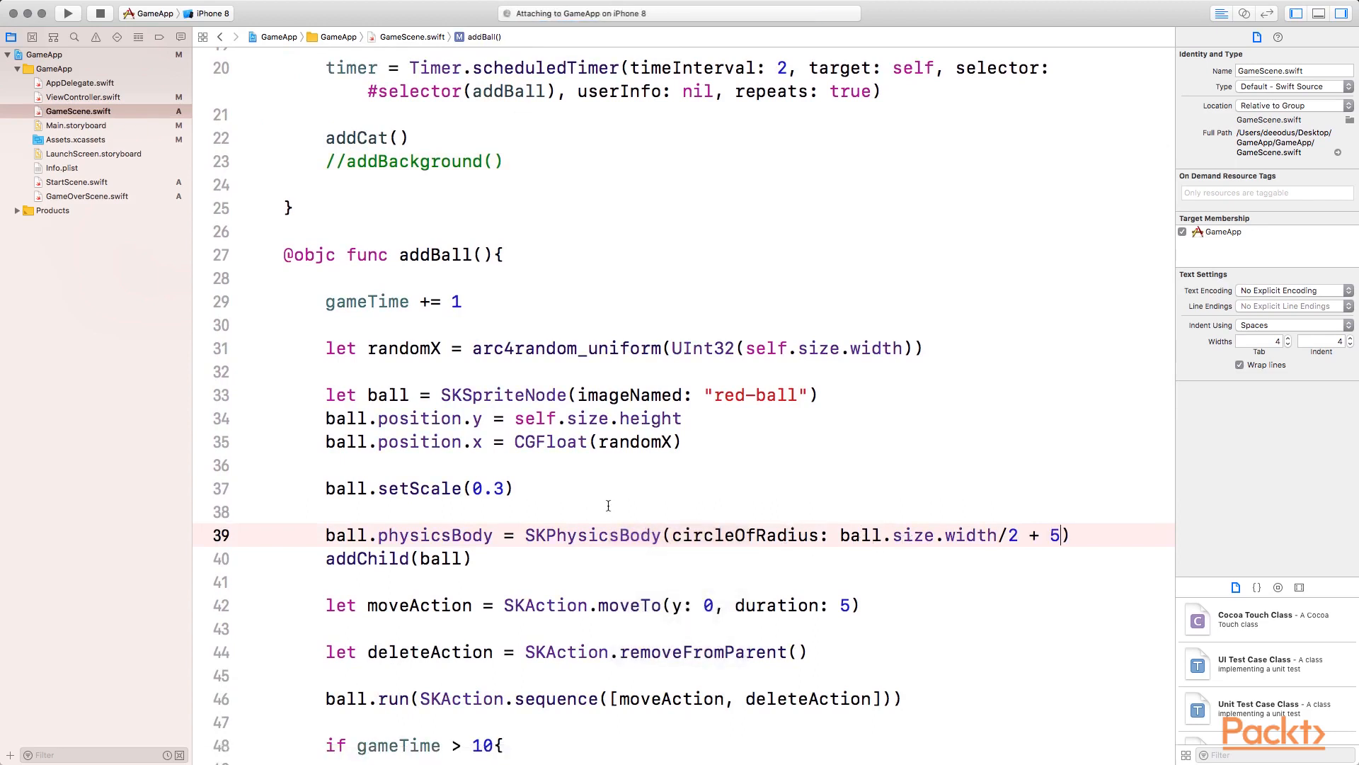
pyautogui.click(68, 13)
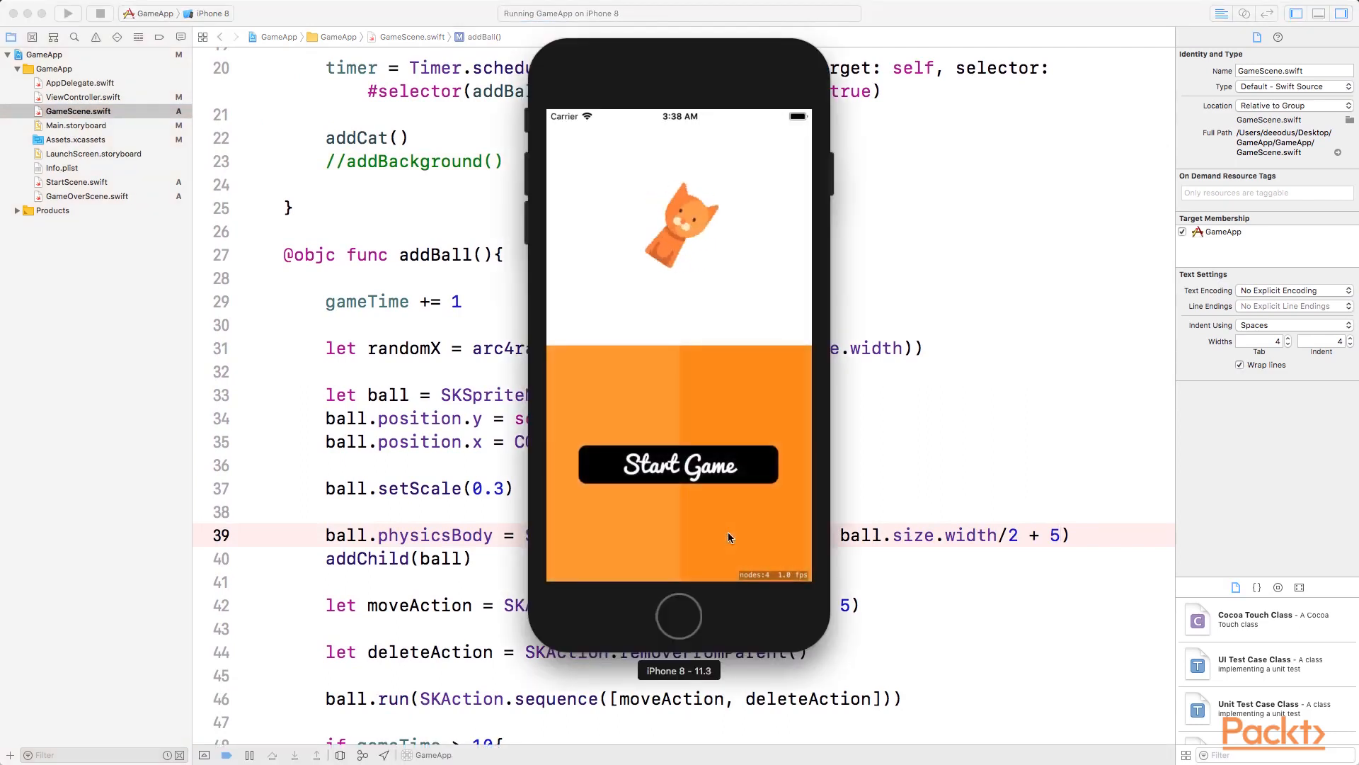
pyautogui.click(679, 464)
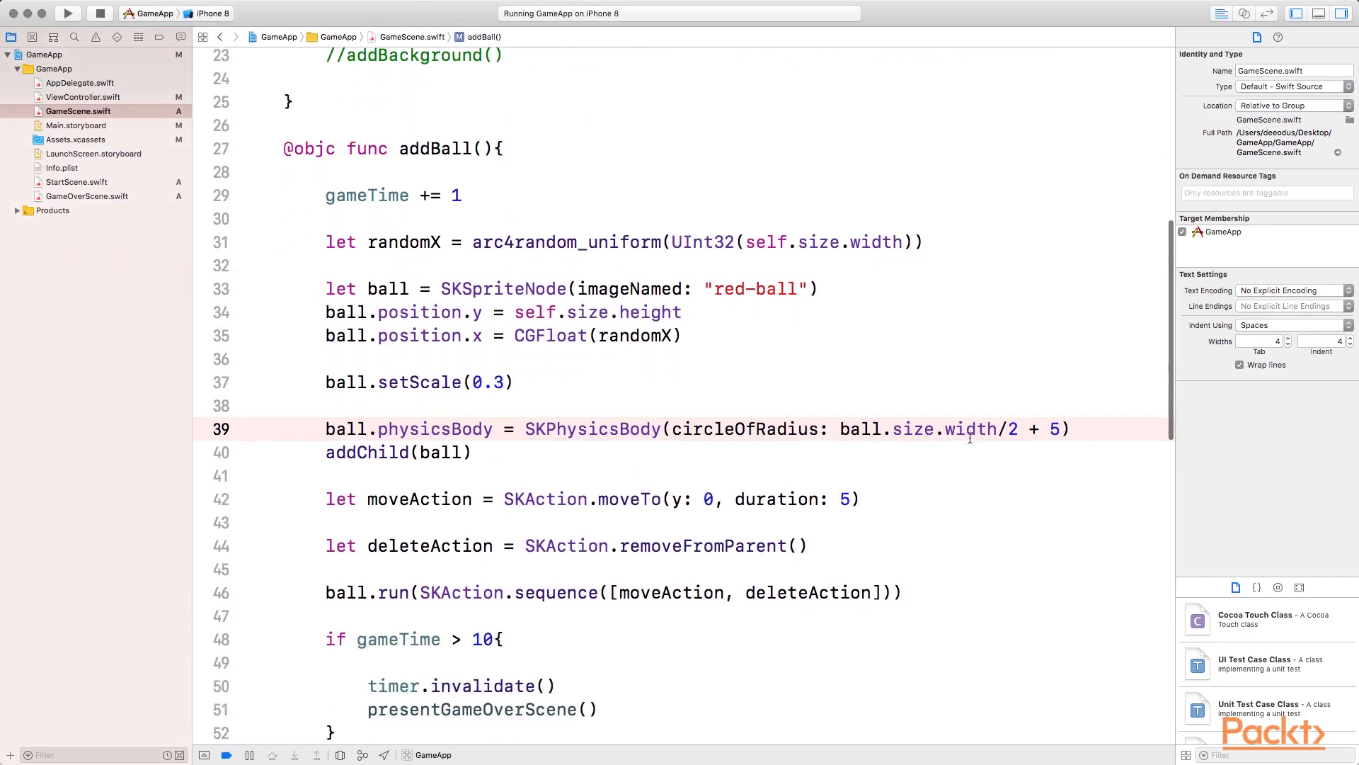
# Write catNode.physicsBody = SKPhysicsBody(rectangleOf: catNode.size) in addCat and start the build.
pyautogui.scroll(-3)
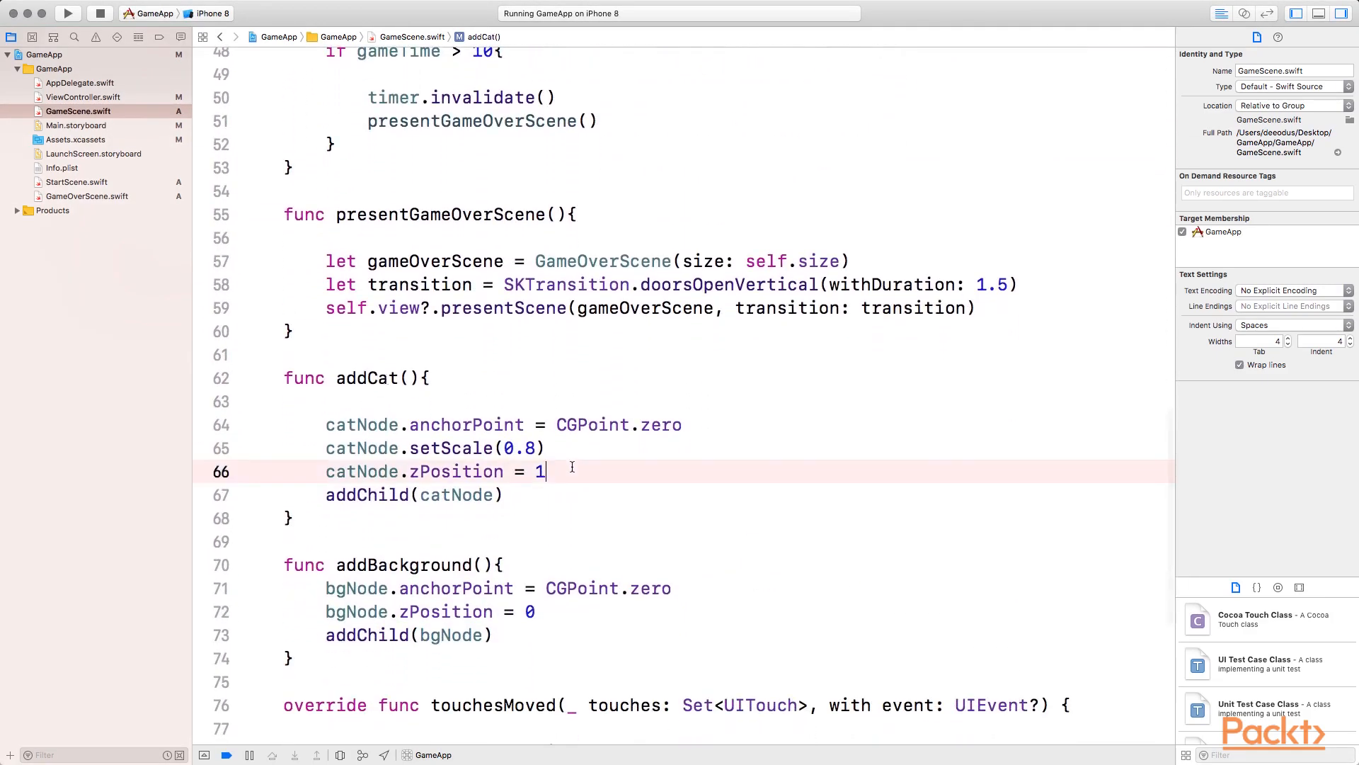
pyautogui.write('cat')
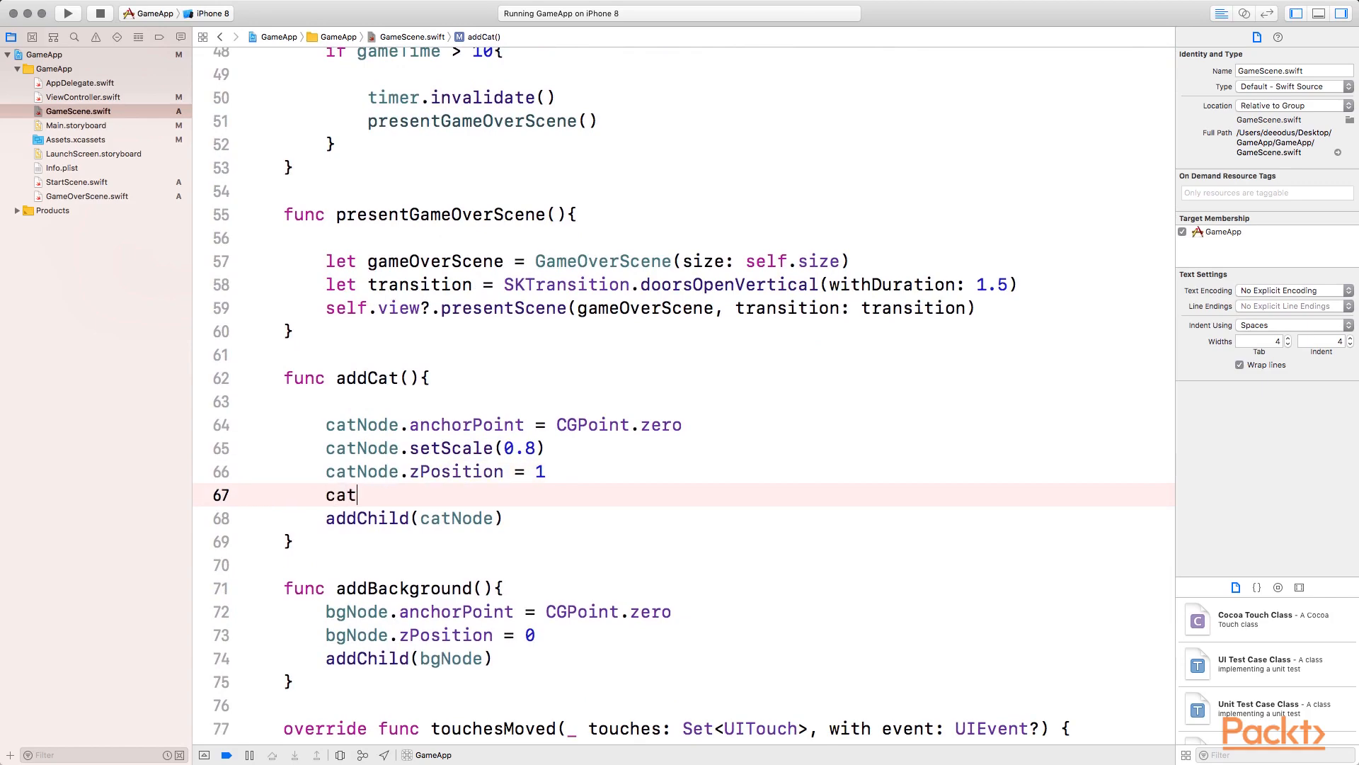
pyautogui.write('.p')
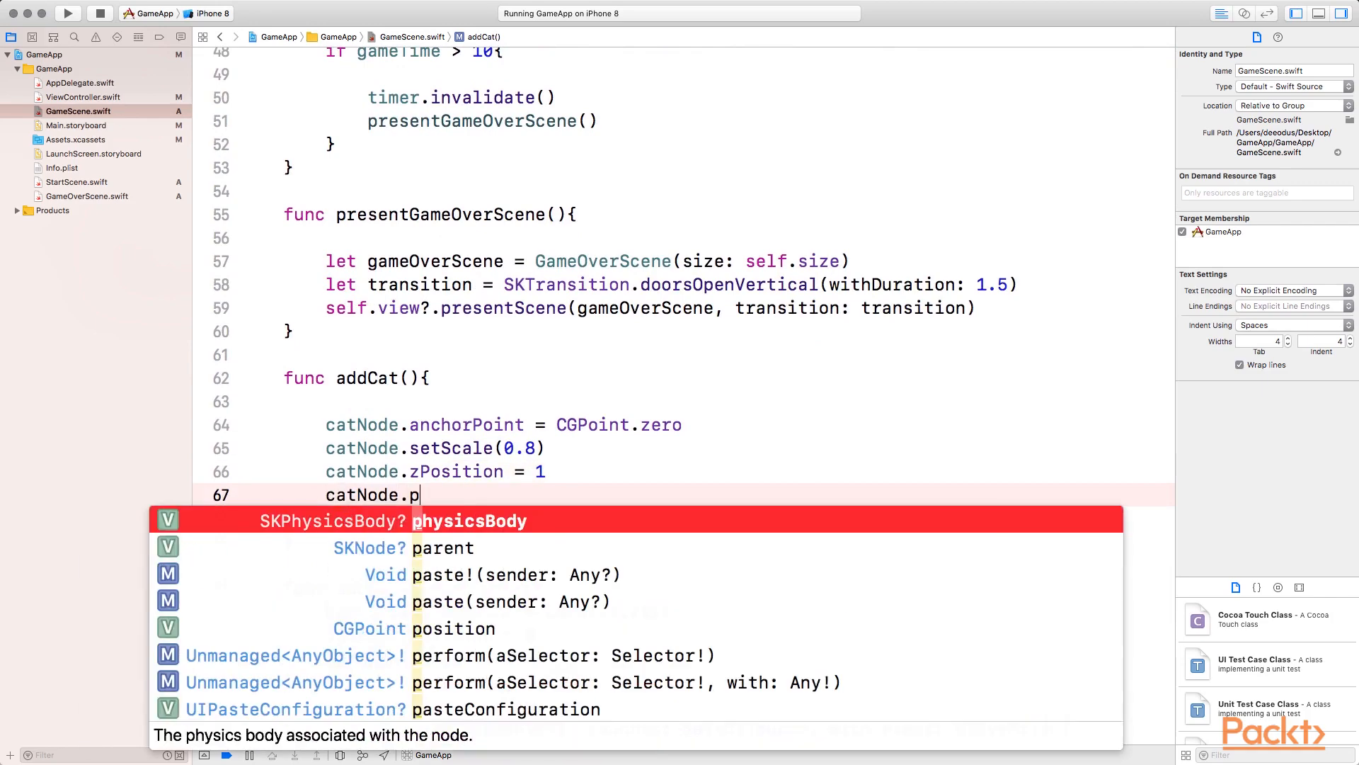
pyautogui.write('hysicsBody = skp')
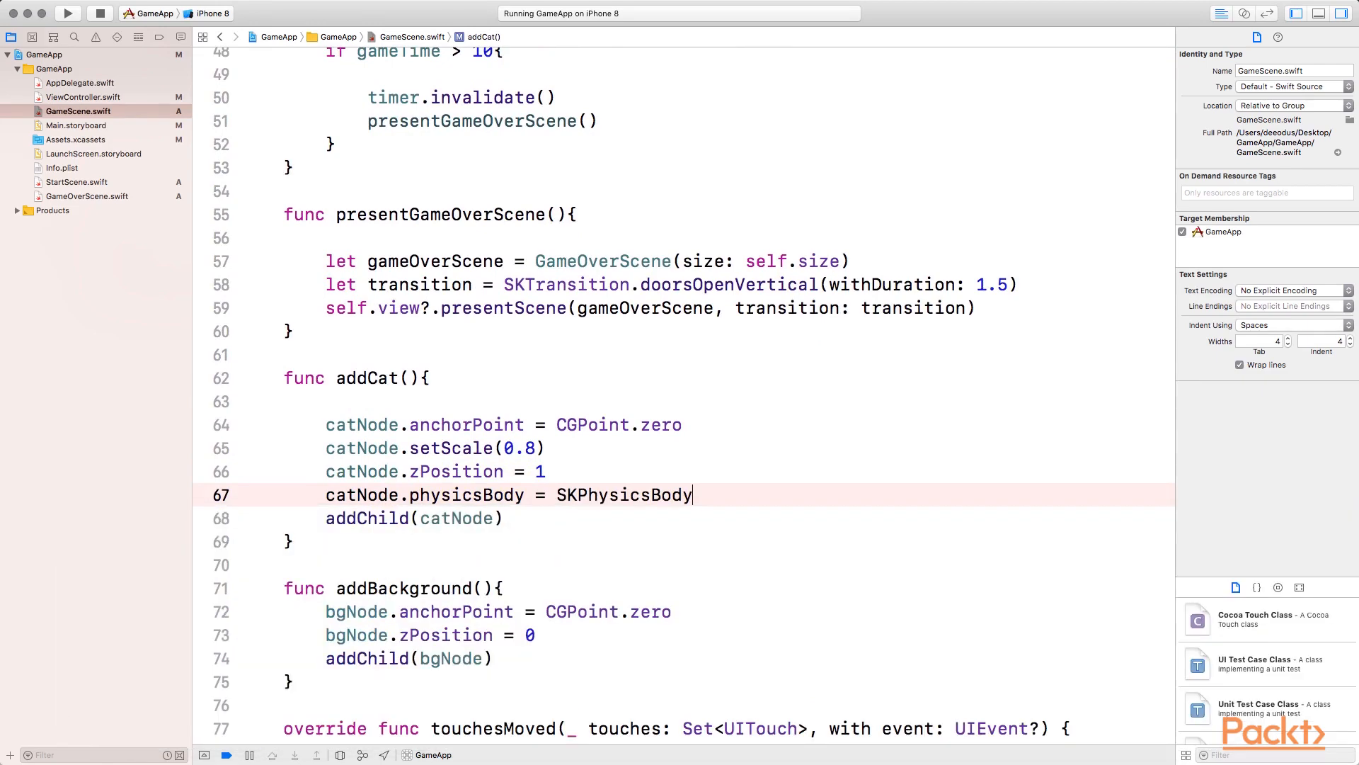
pyautogui.write('(rectangleOf: CGSize')
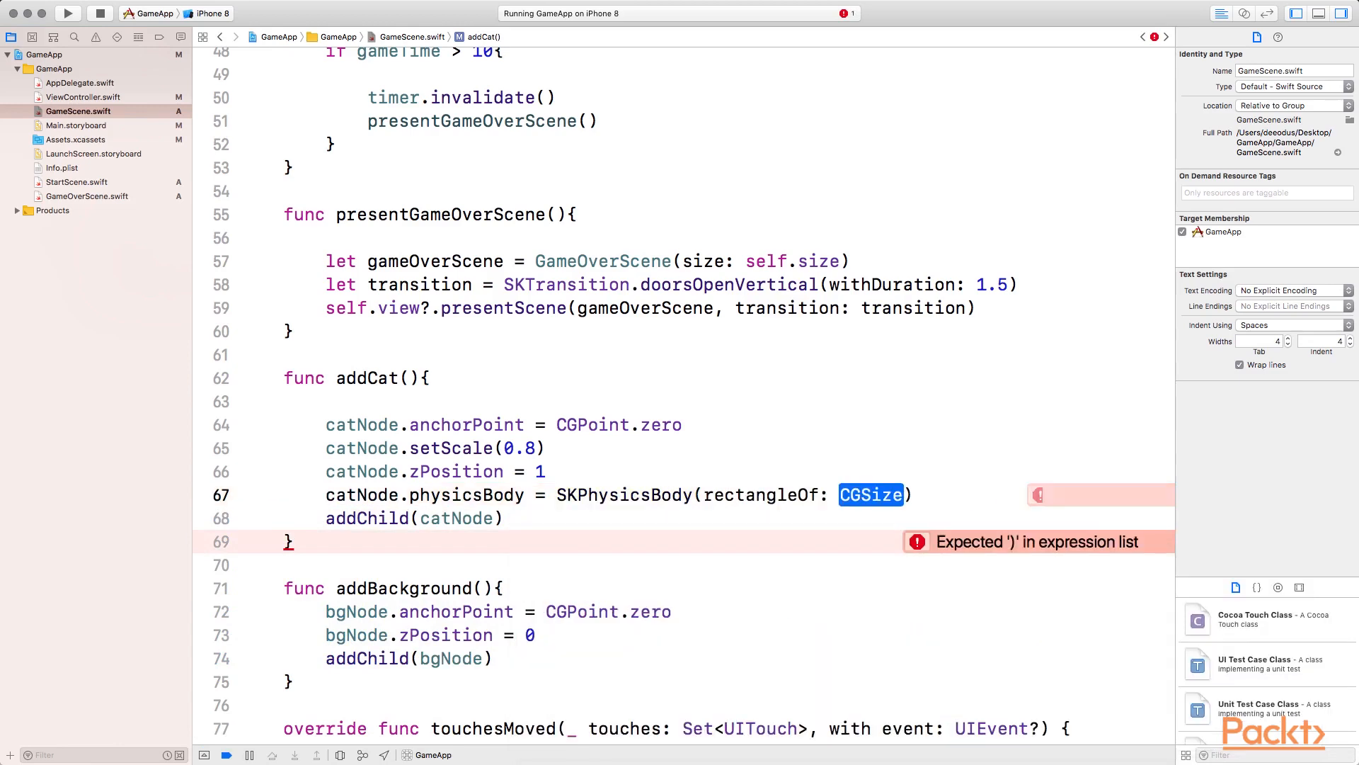
pyautogui.write('catNode.s')
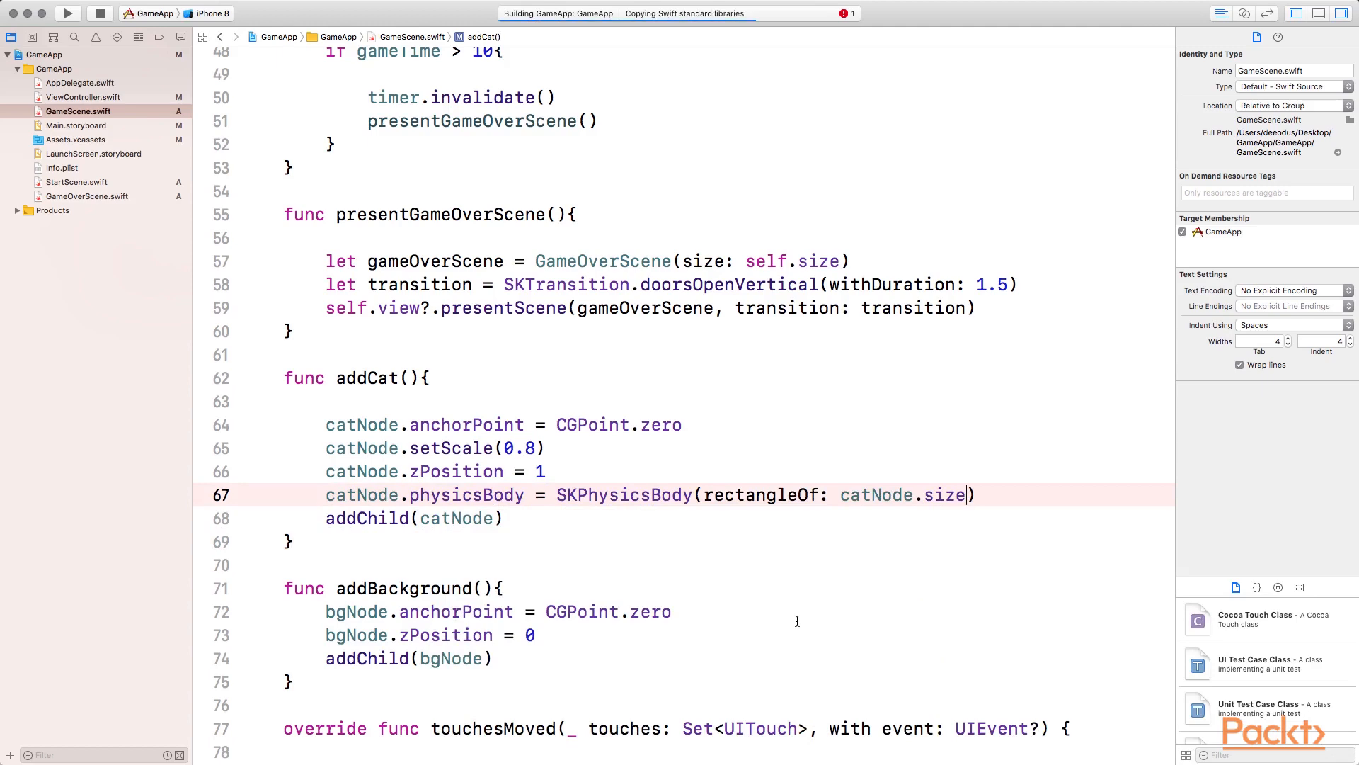
# Bring up the iPhone 8 simulator and tap Start Game to view the physics outlines.
pyautogui.click(68, 13)
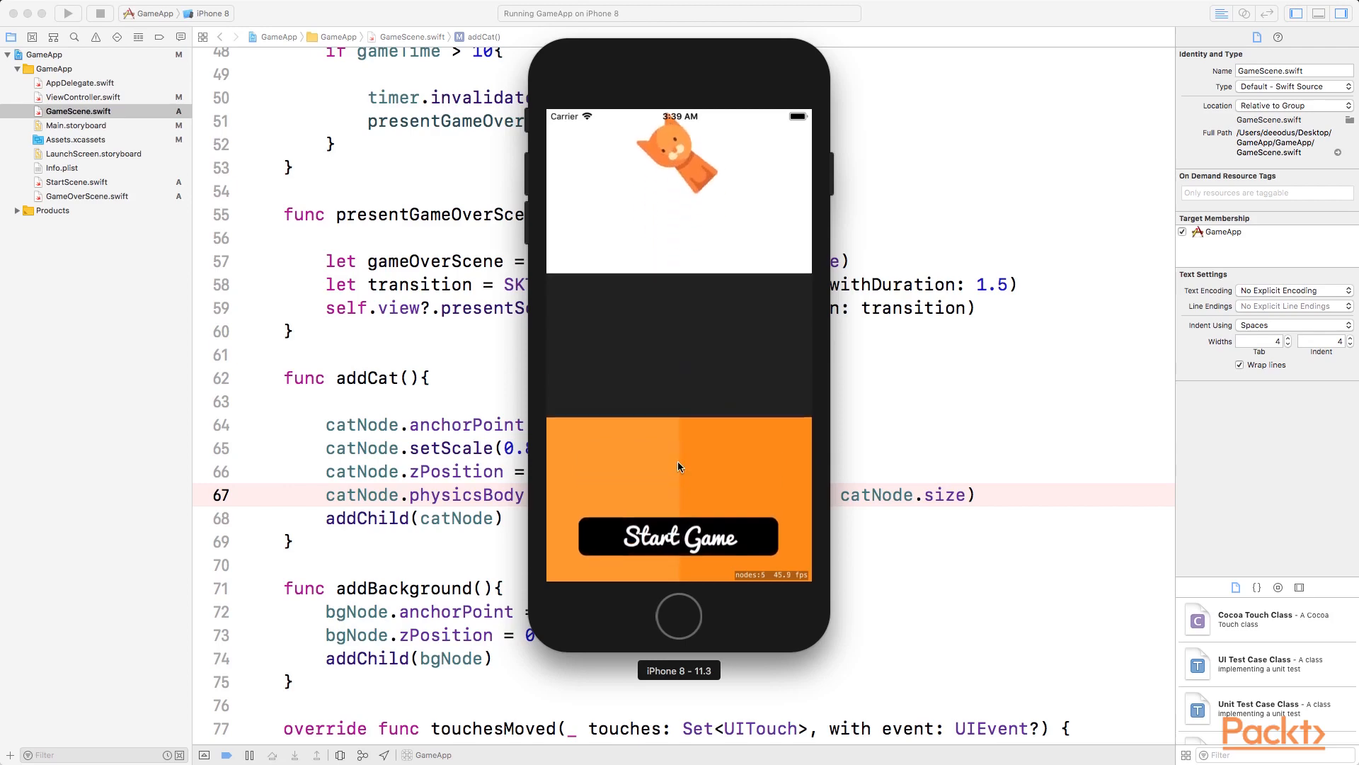
pyautogui.click(679, 535)
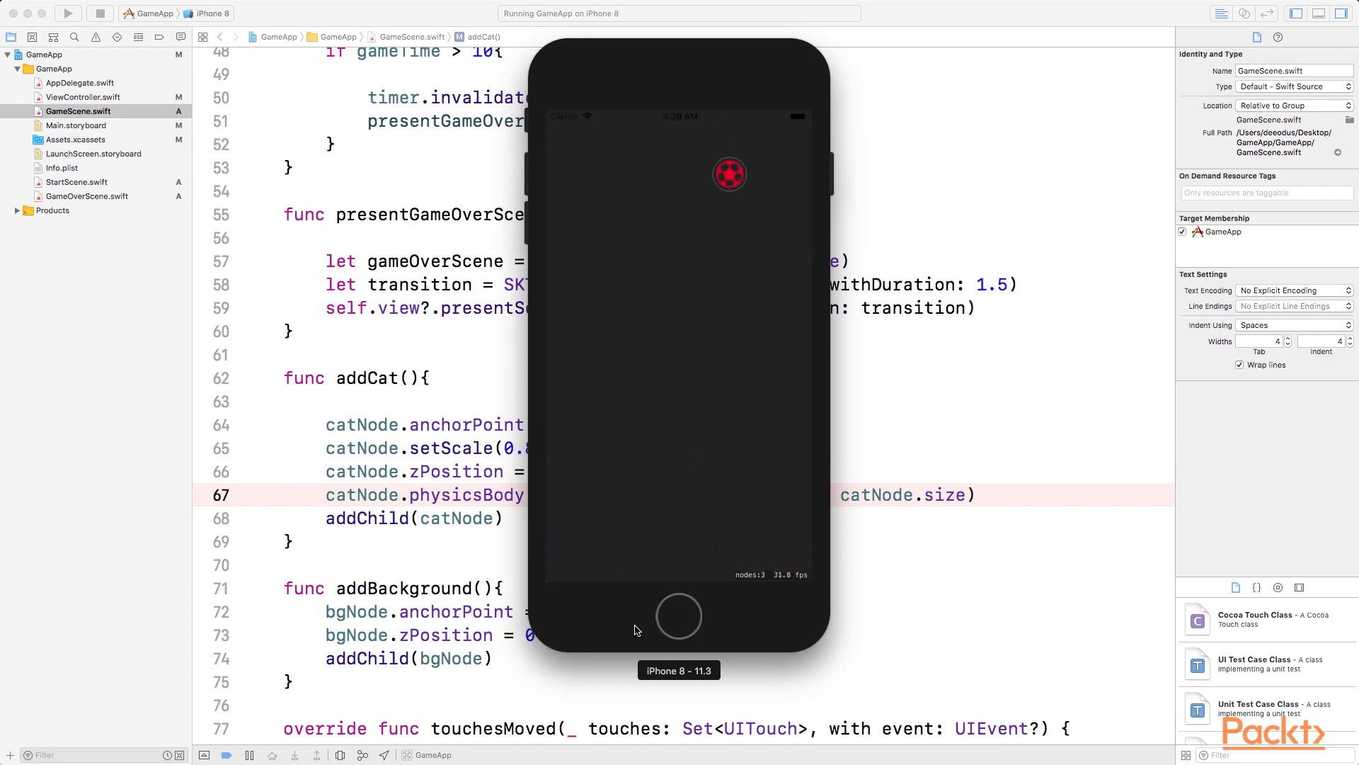